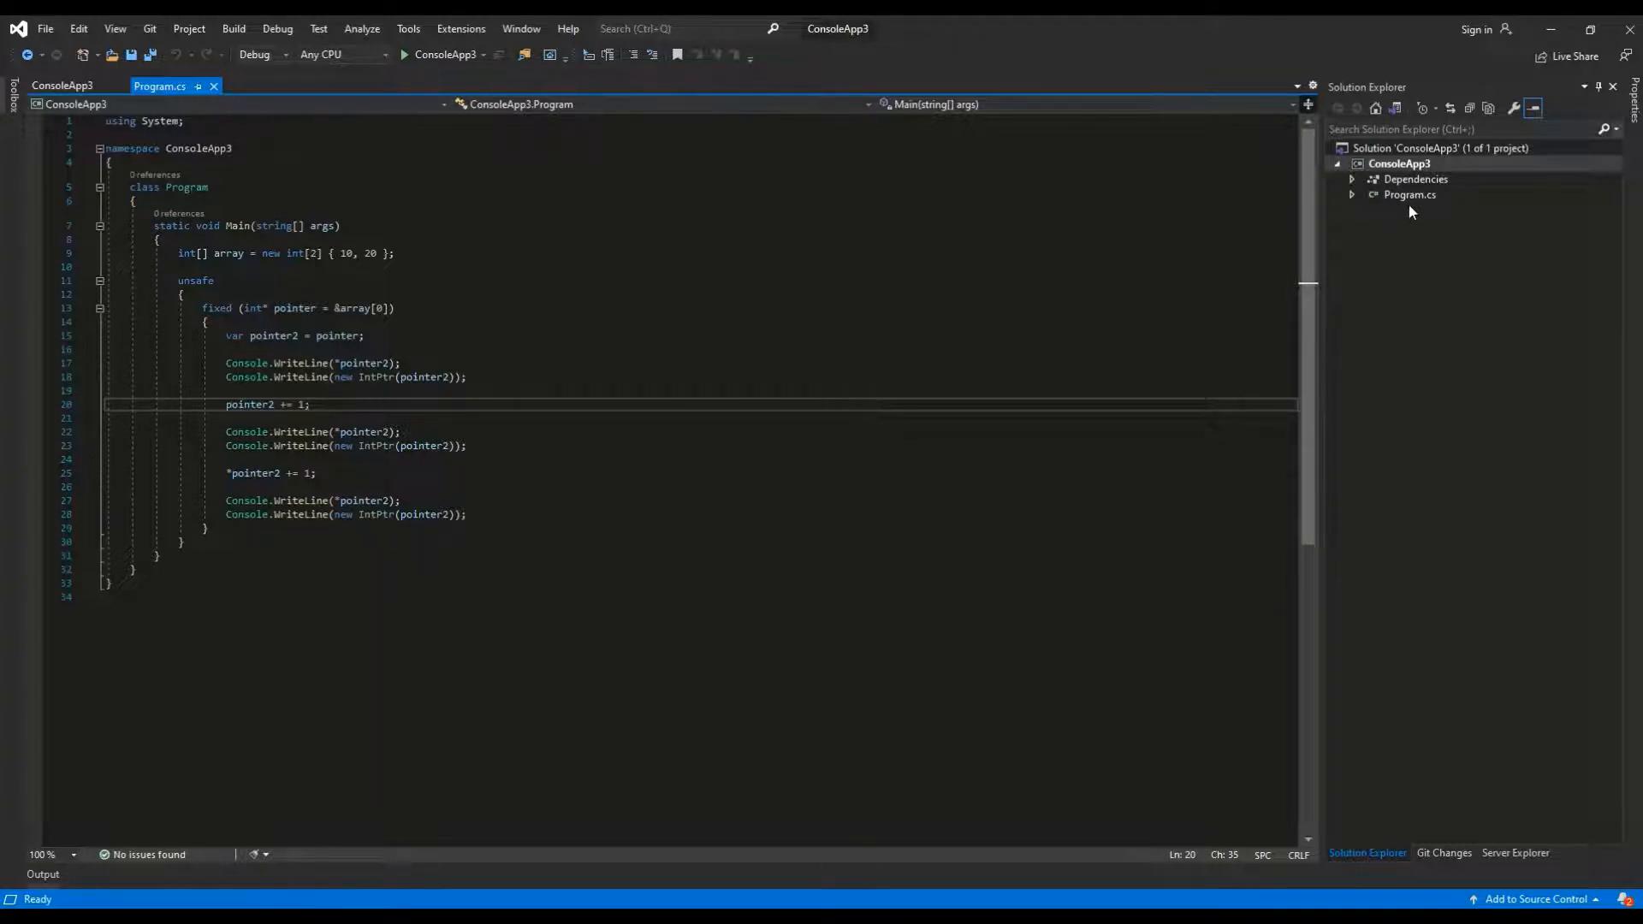
# Select the ConsoleApp3 project in Solution Explorer and bring up its context menu.
pyautogui.click(1399, 164)
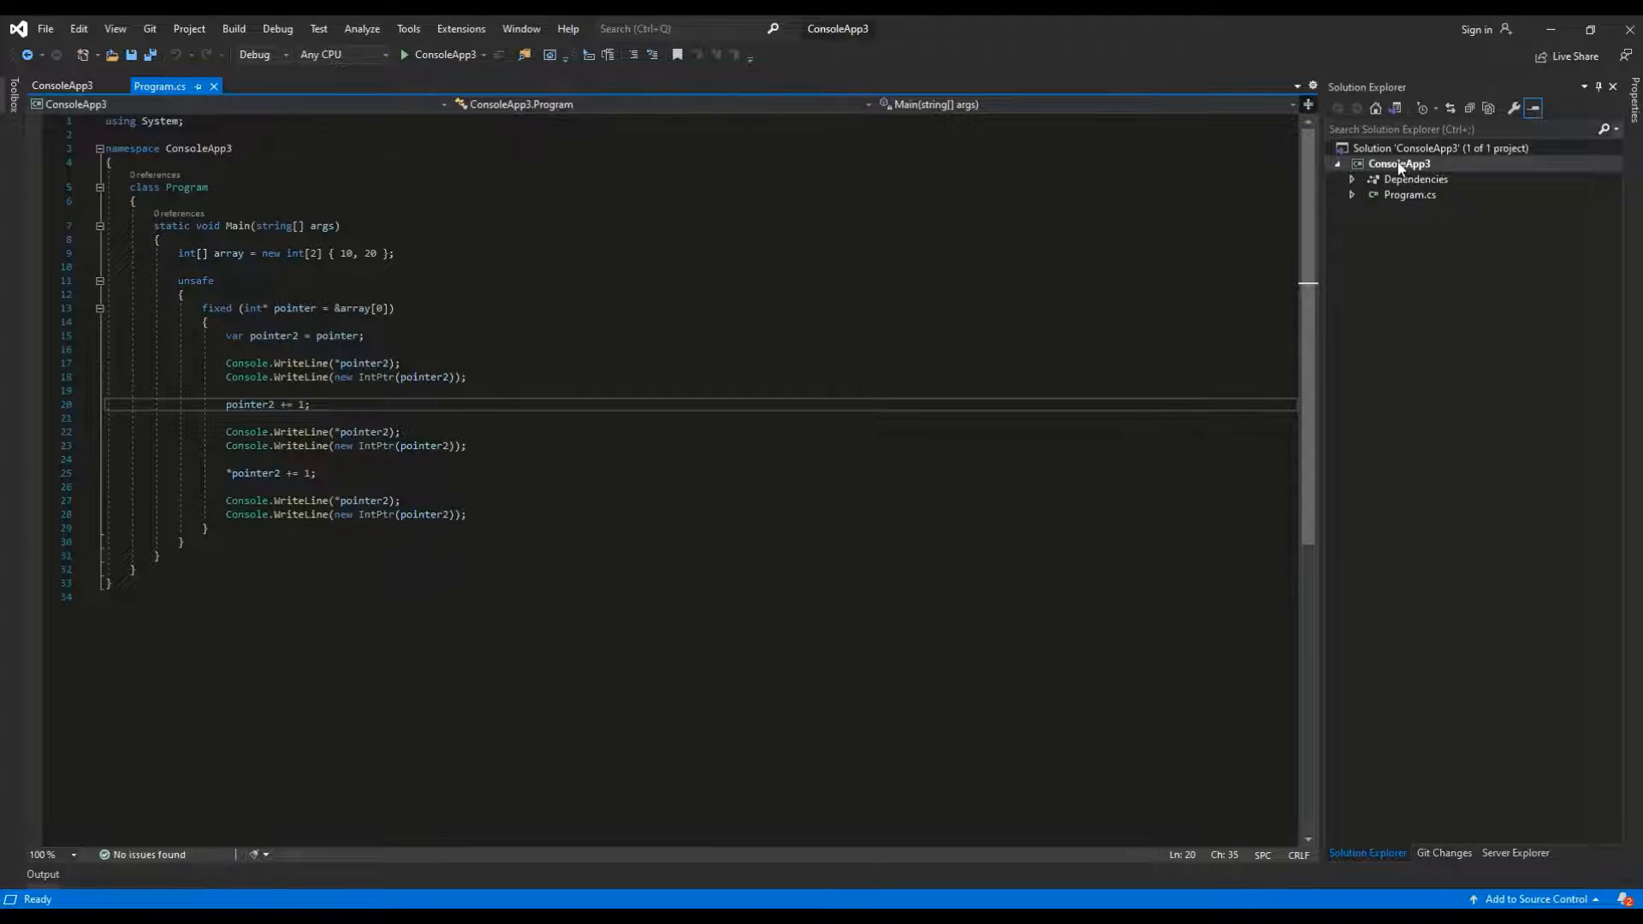
pyautogui.click(1398, 165)
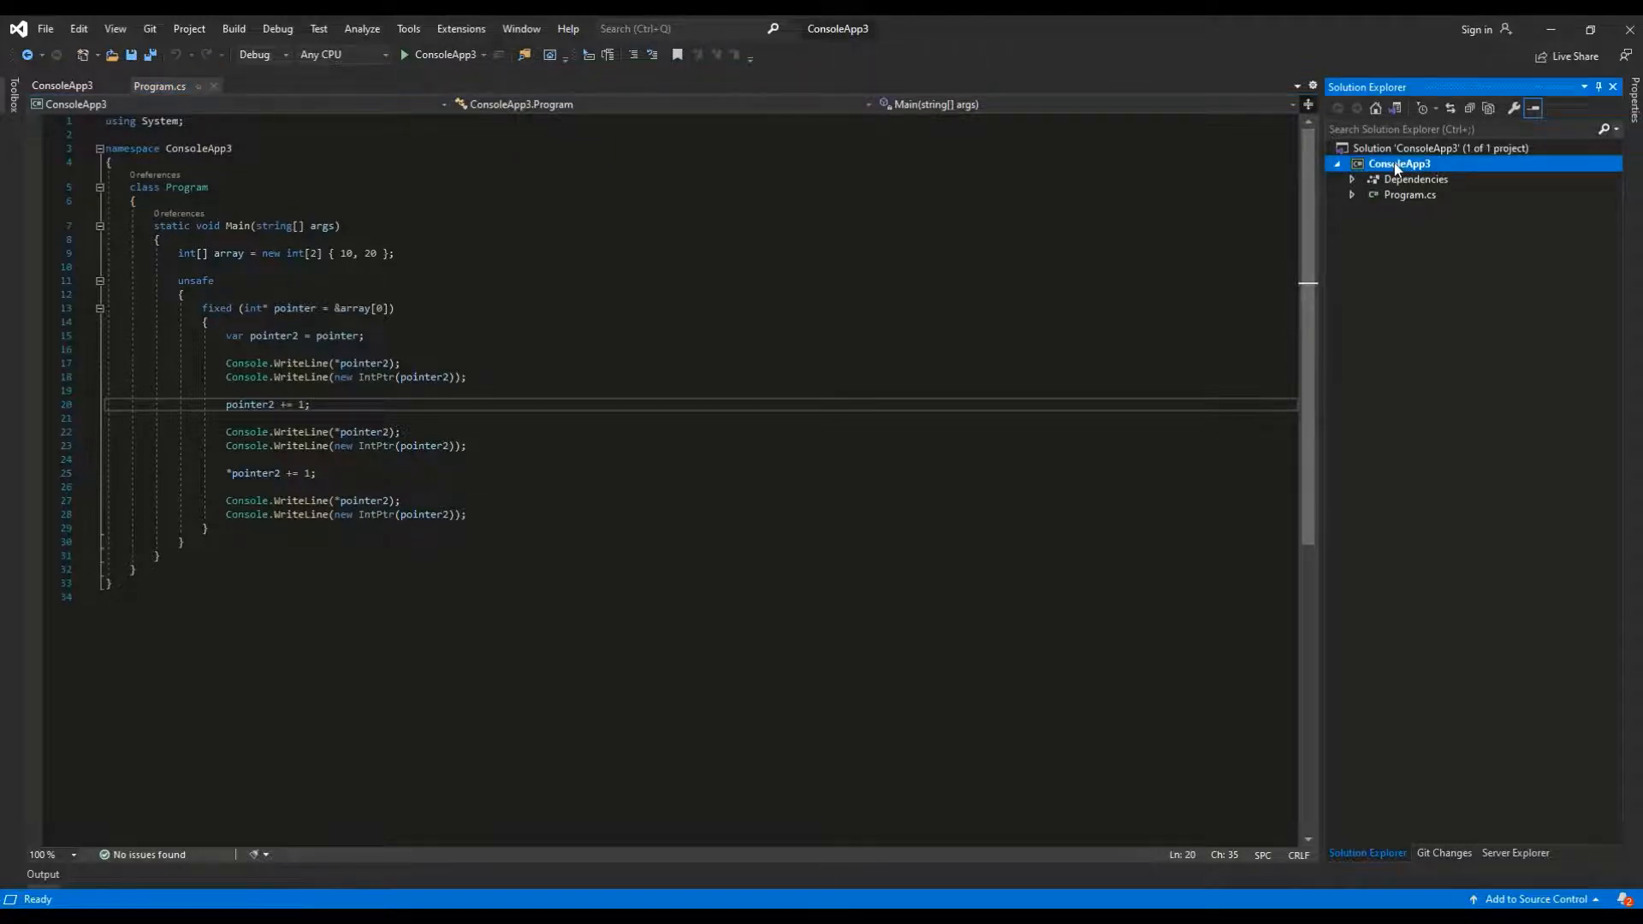
pyautogui.rightClick(1399, 164)
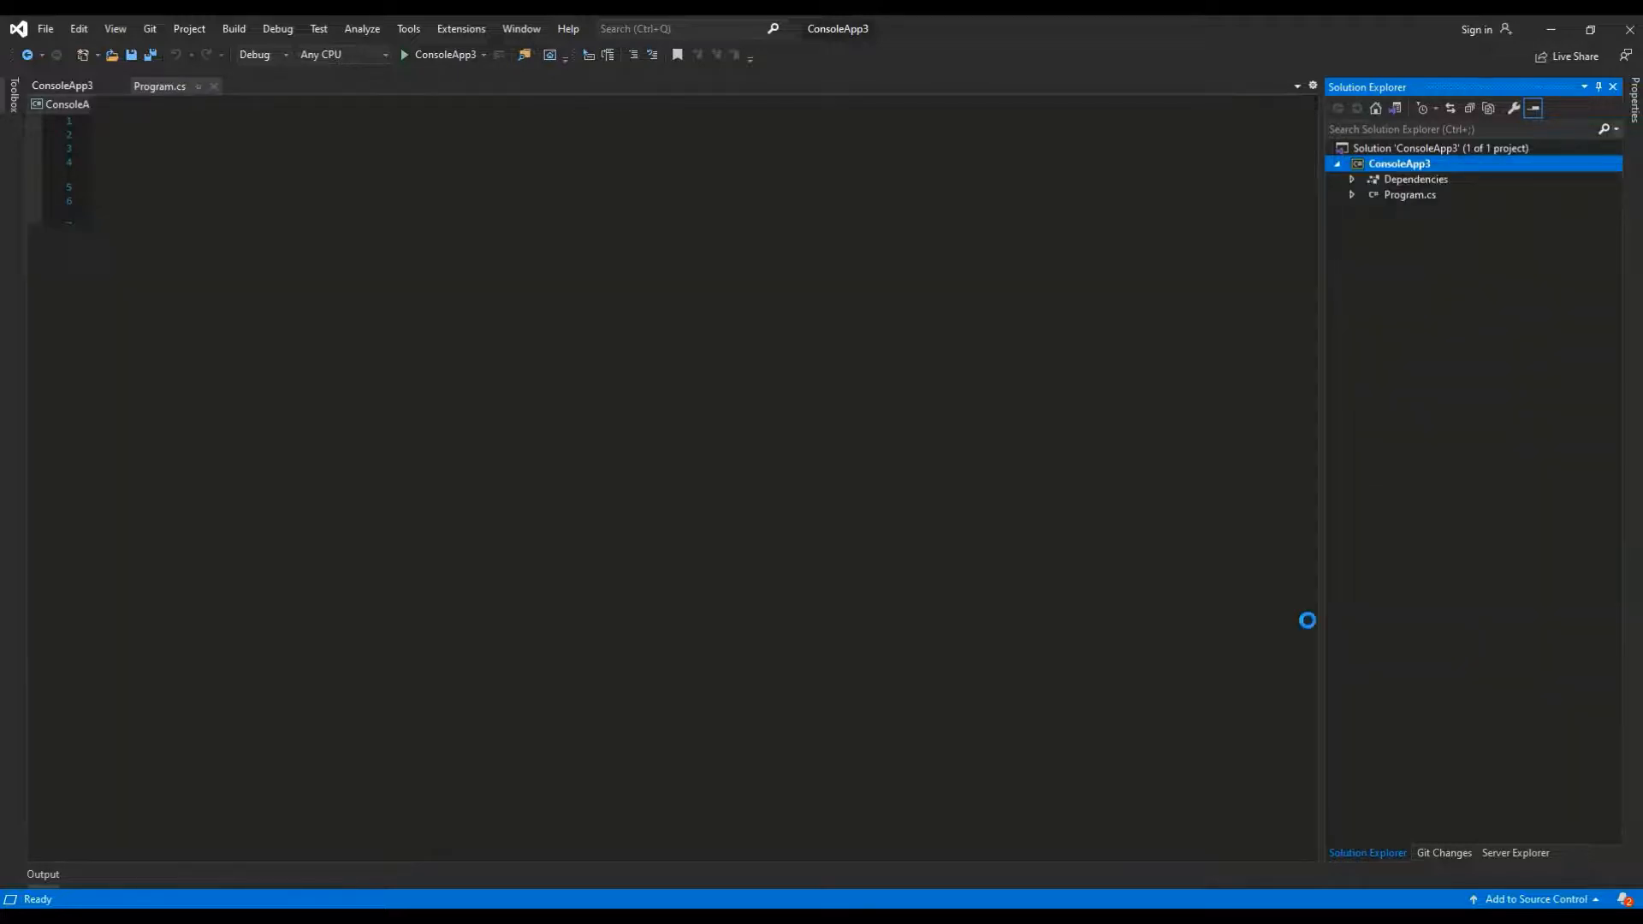
# Confirm Allow unsafe code is enabled under Build, then return to Program.cs.
pyautogui.doubleClick(1399, 164)
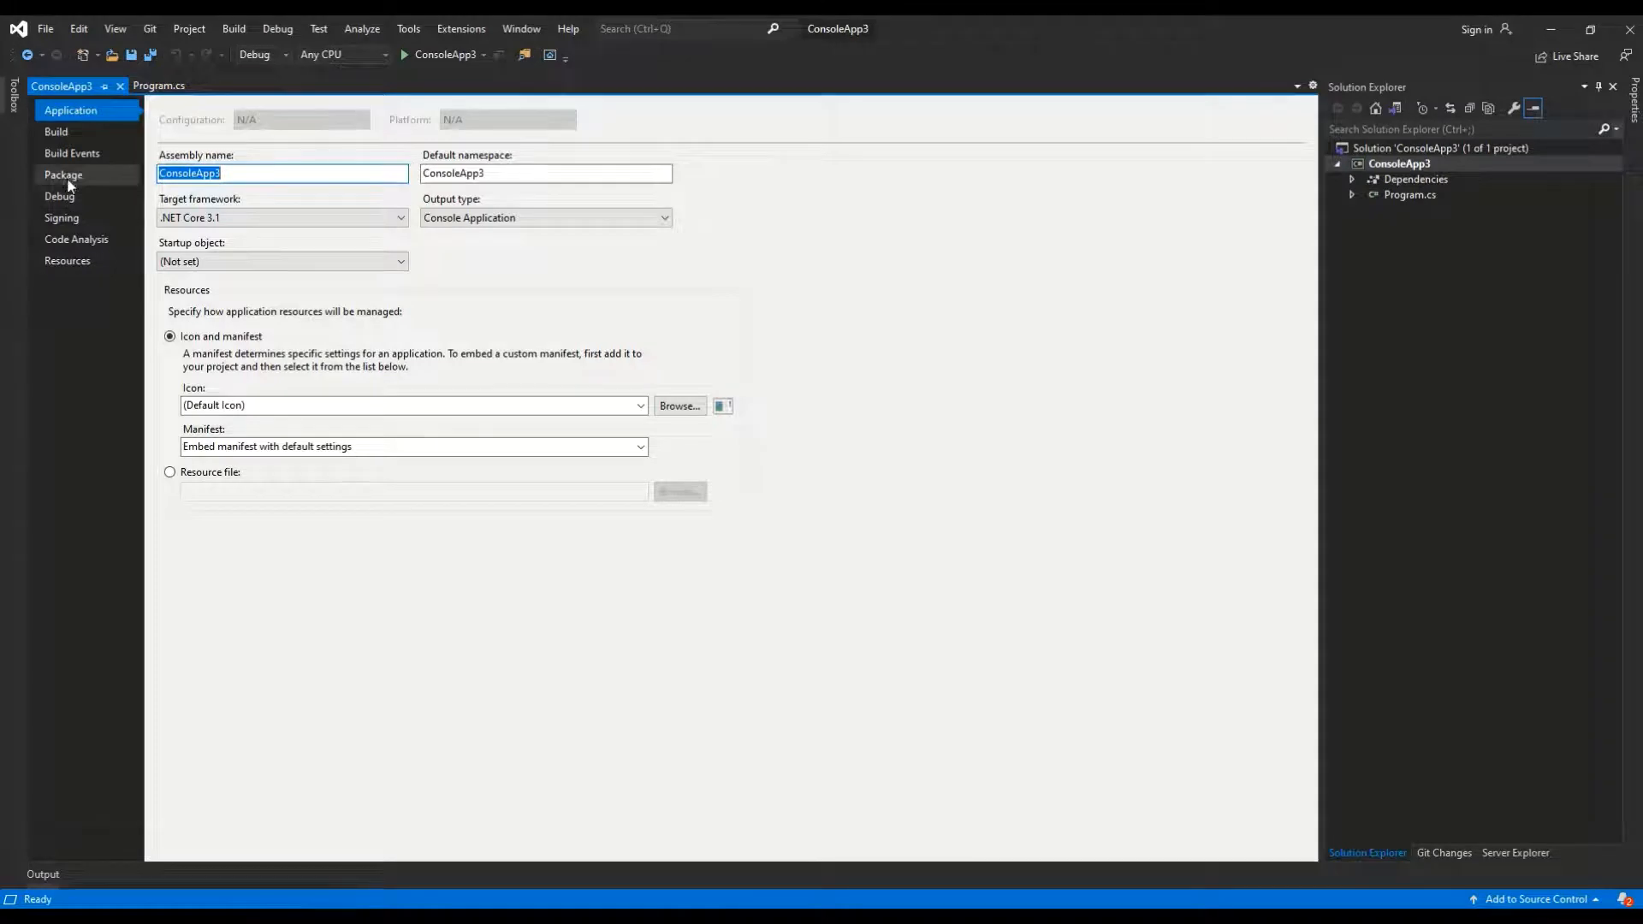
pyautogui.click(55, 132)
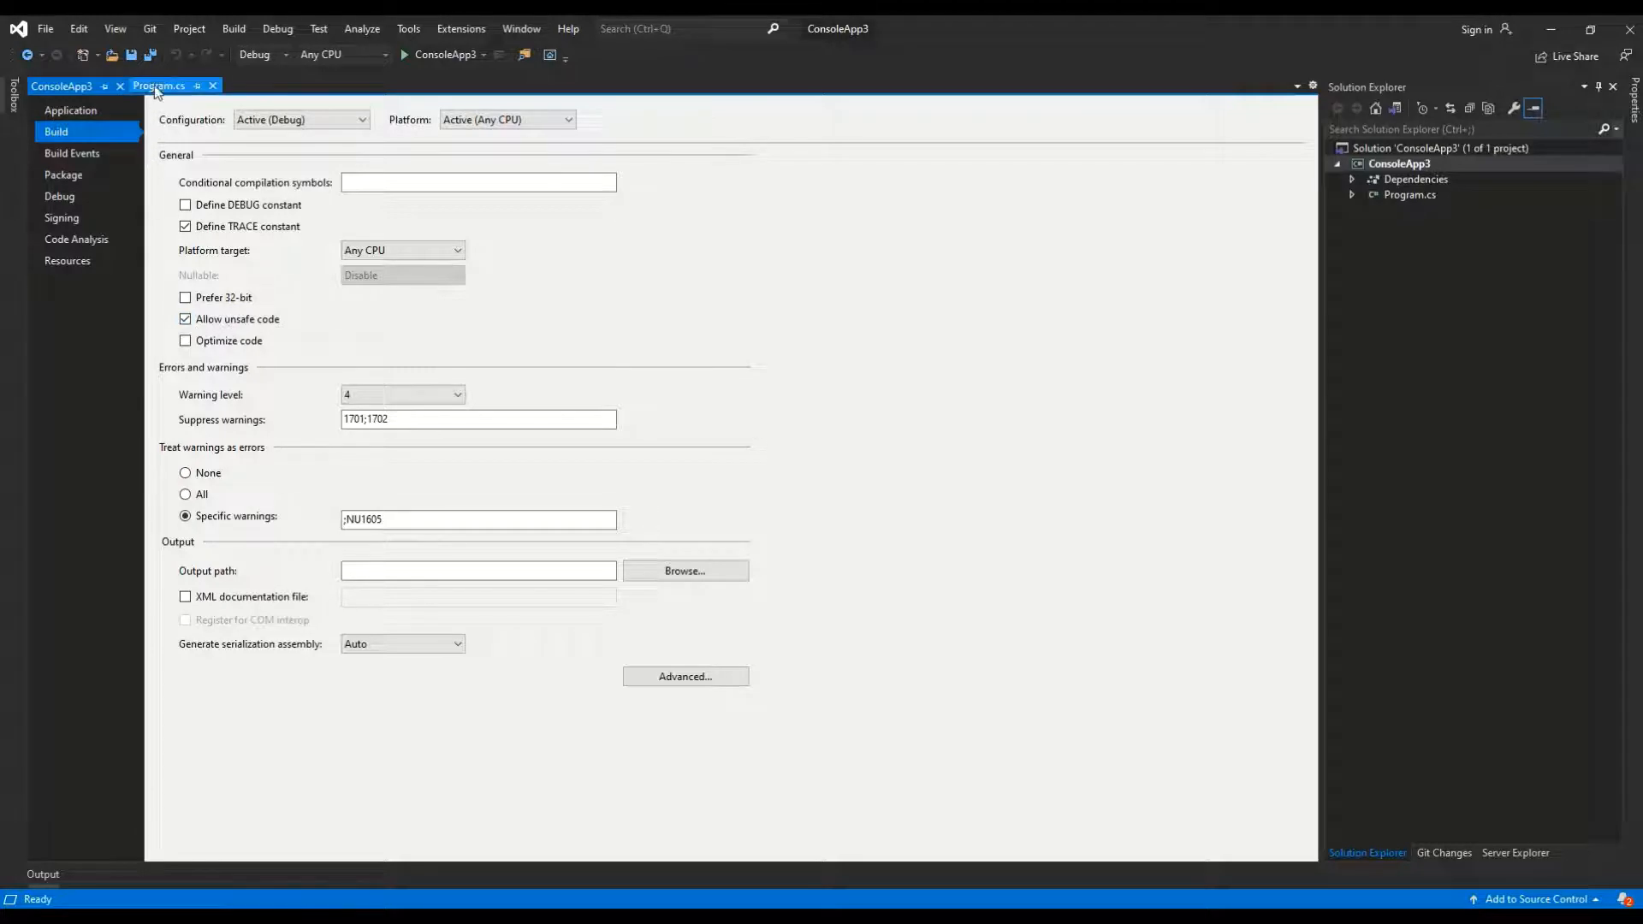
pyautogui.click(159, 85)
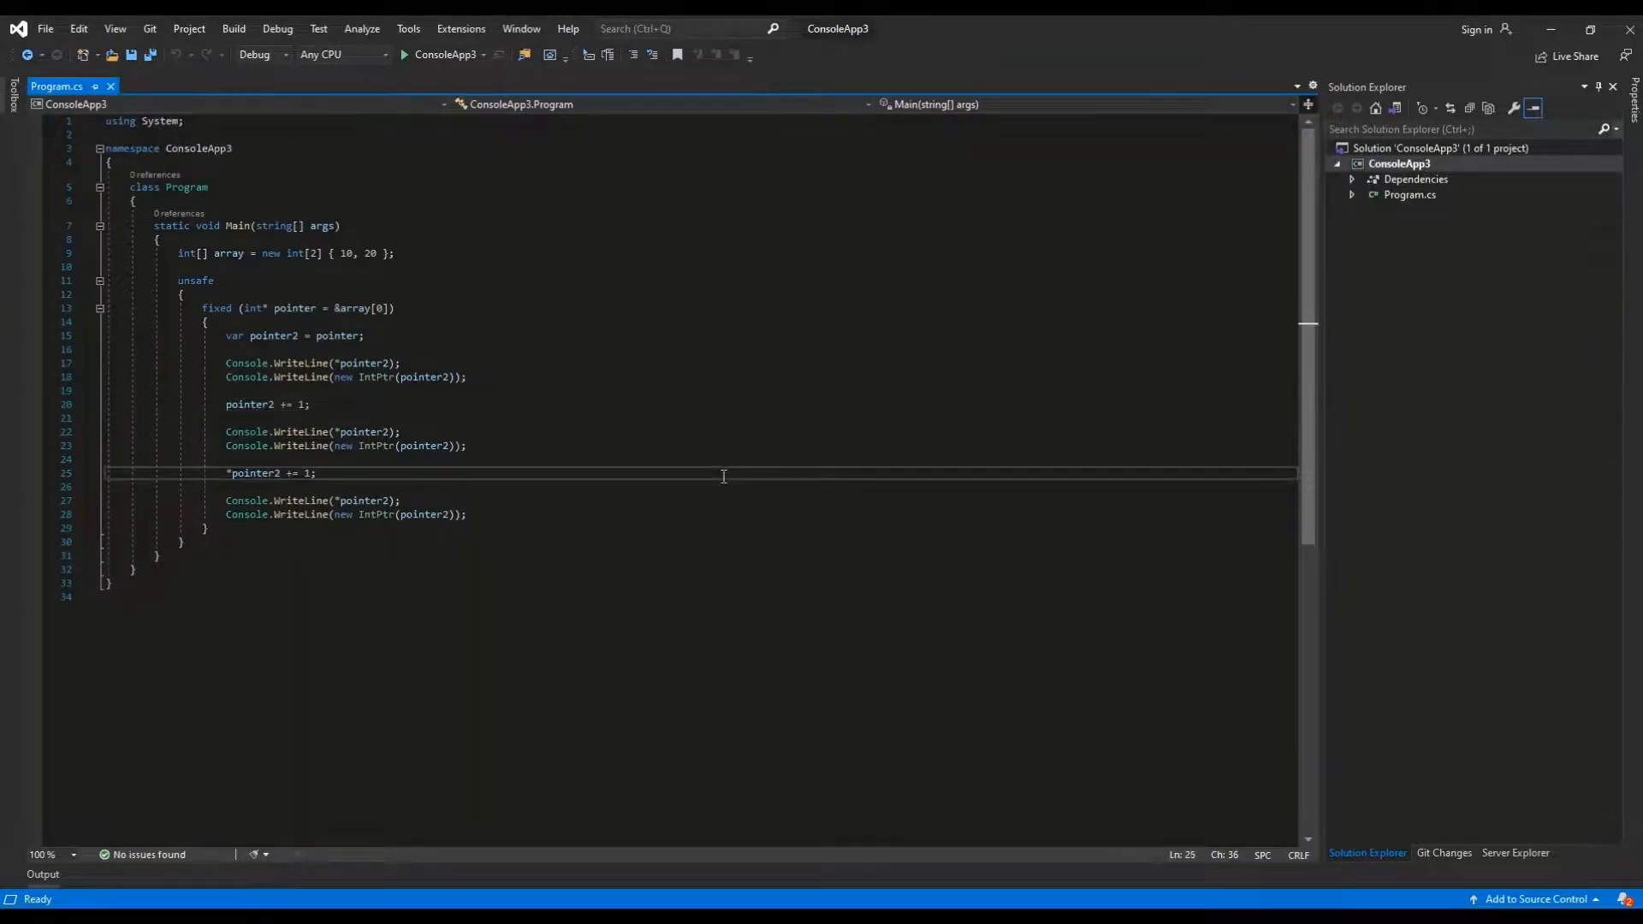
pyautogui.moveTo(654, 418)
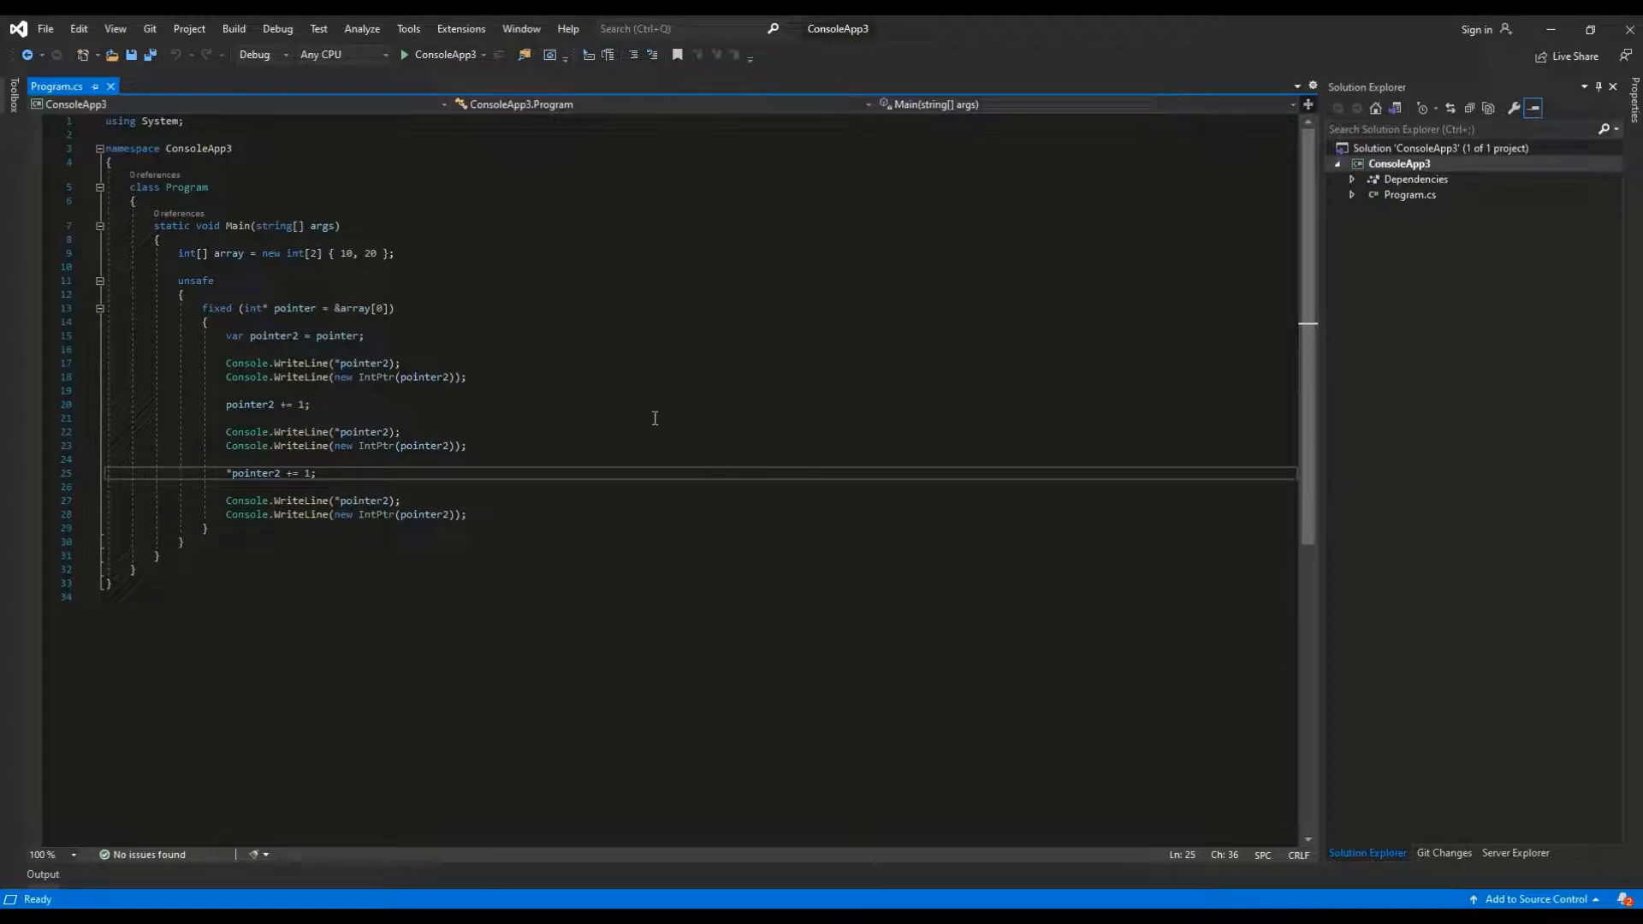
pyautogui.moveTo(572, 392)
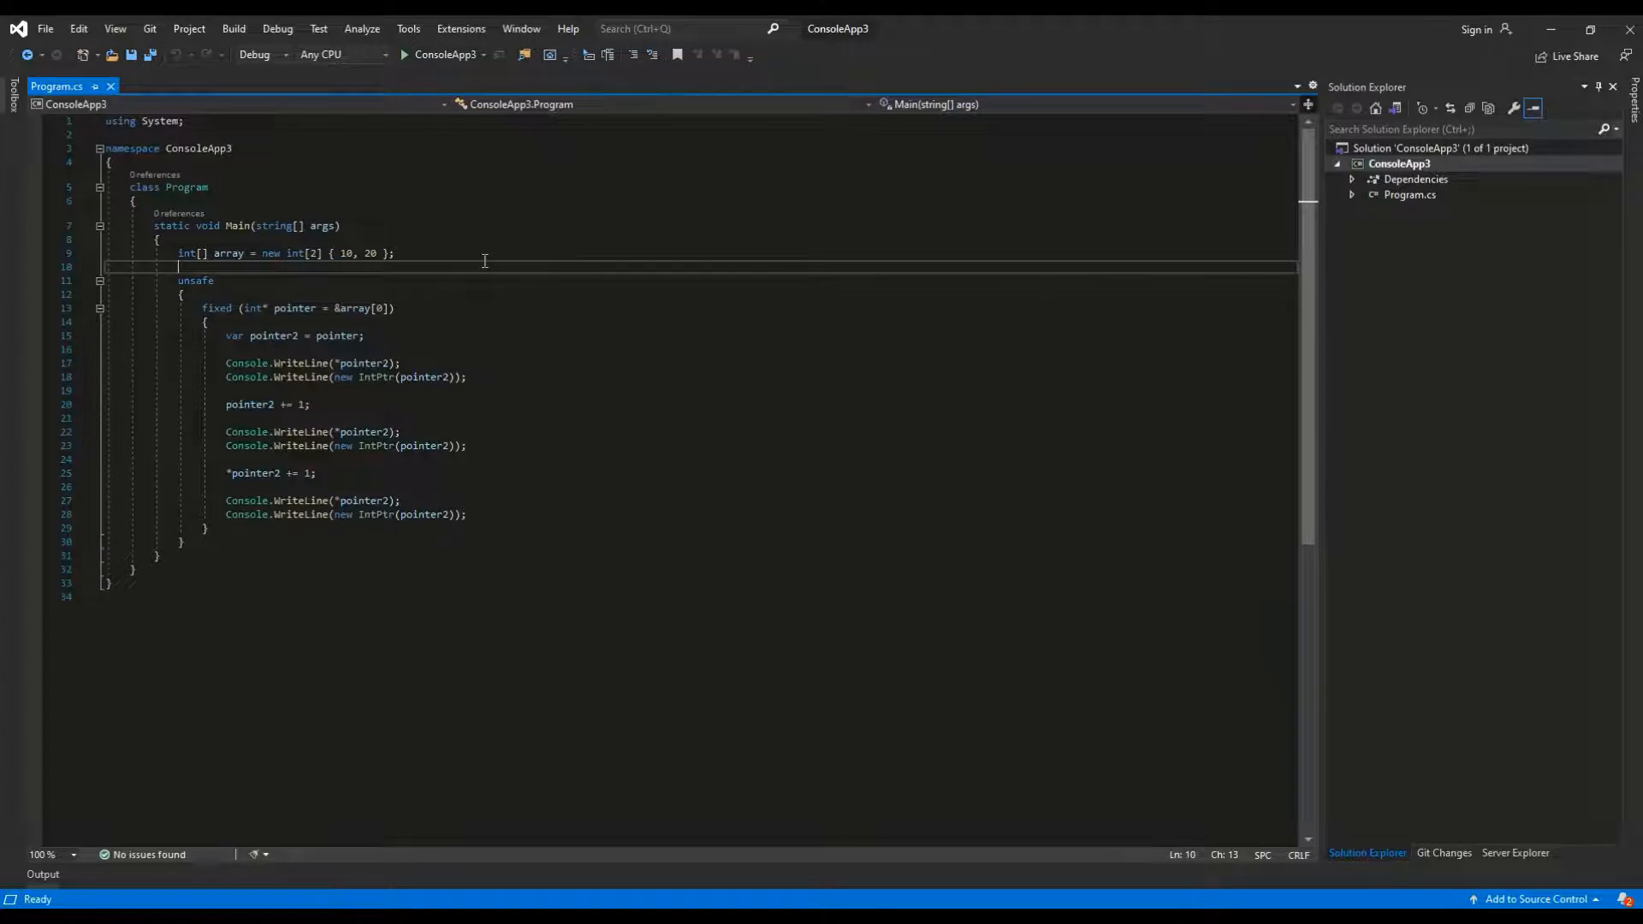
pyautogui.click(178, 281)
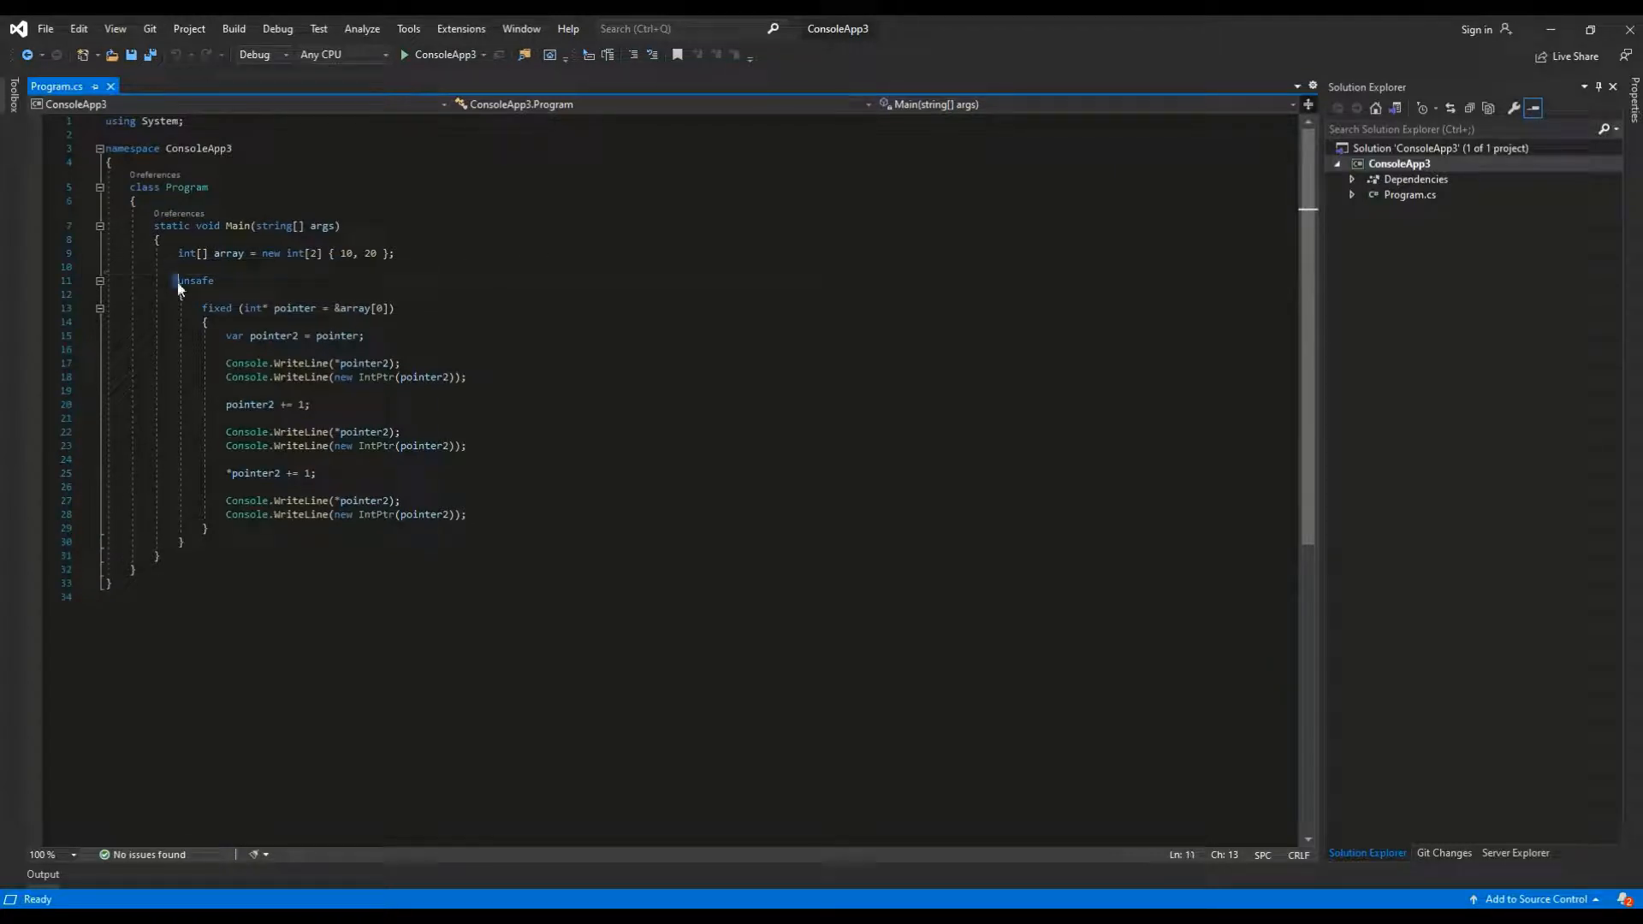
pyautogui.doubleClick(195, 279)
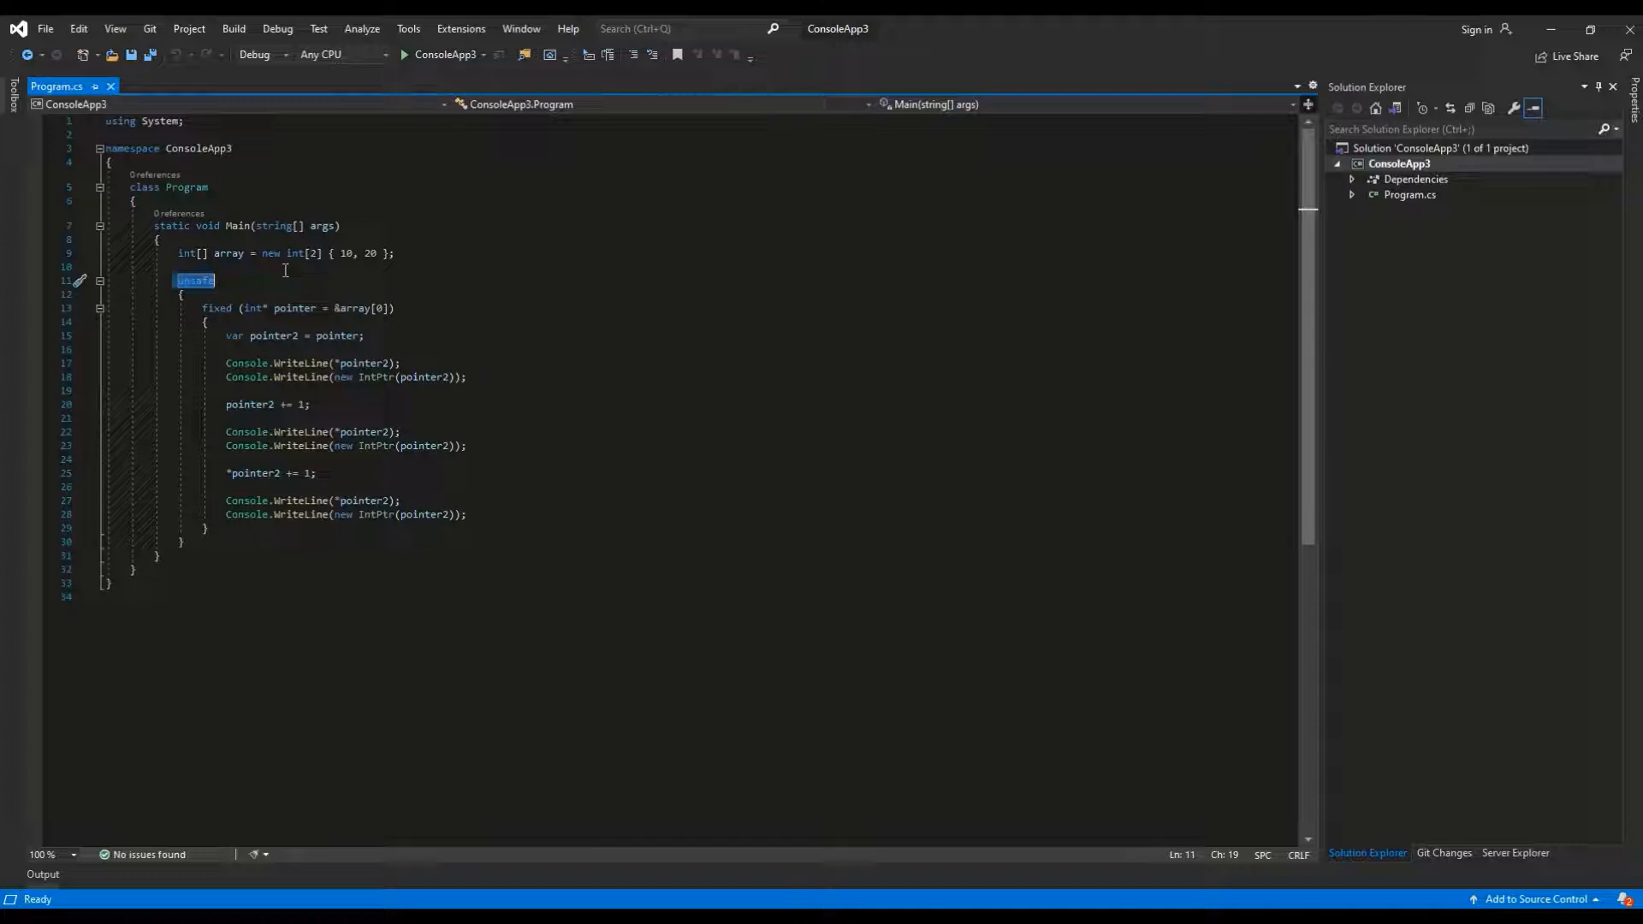
pyautogui.click(354, 307)
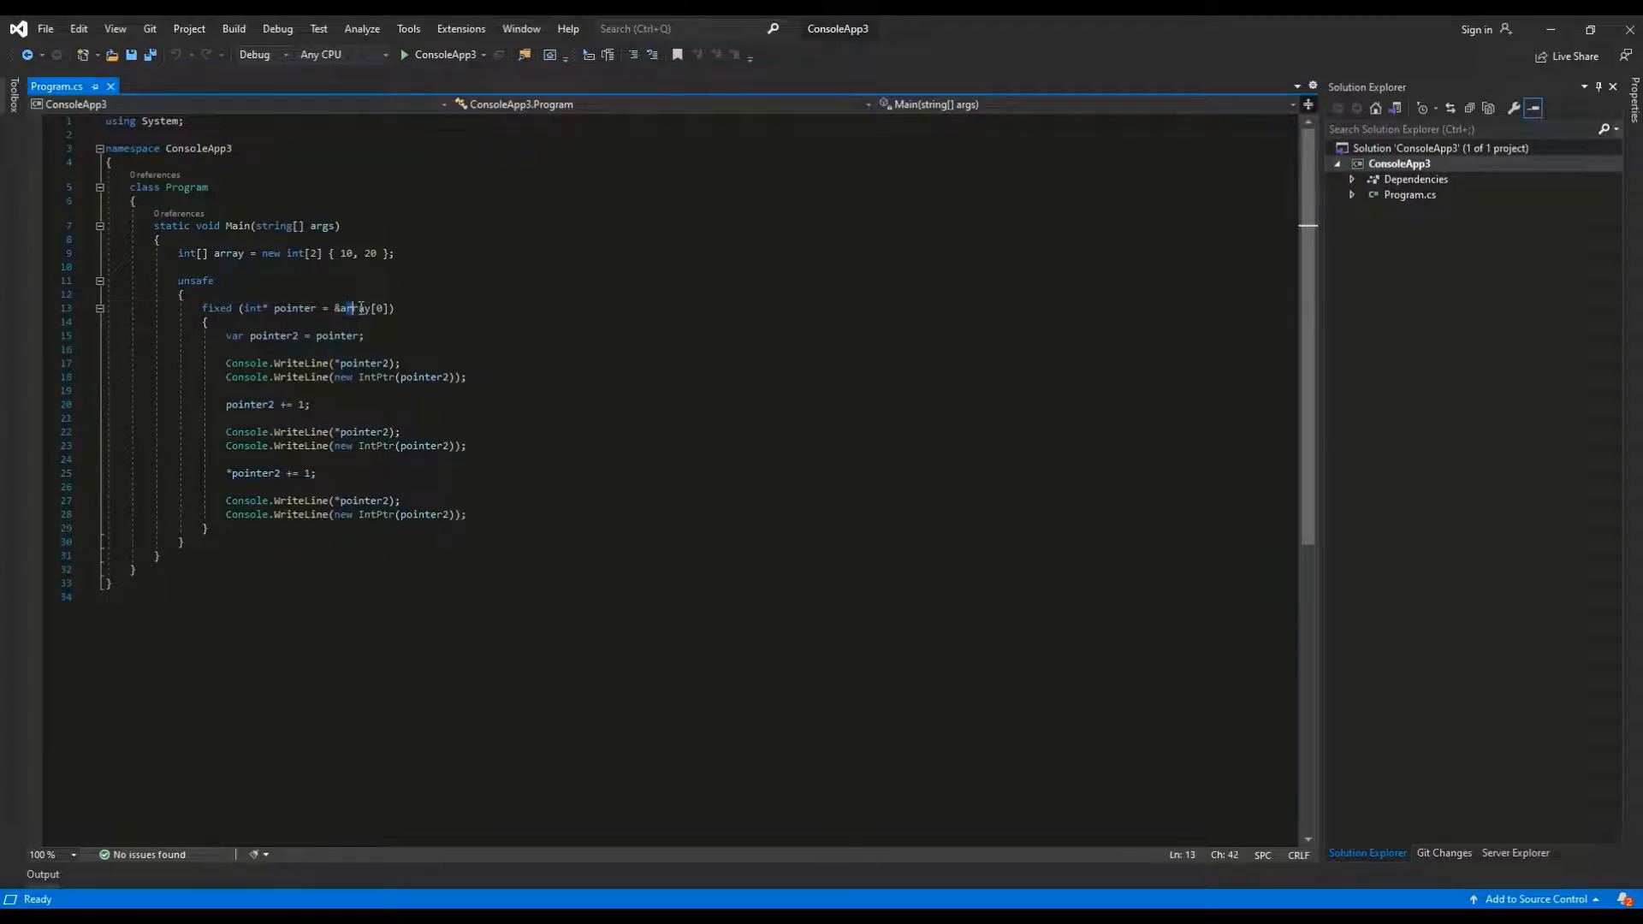
pyautogui.moveTo(293, 308)
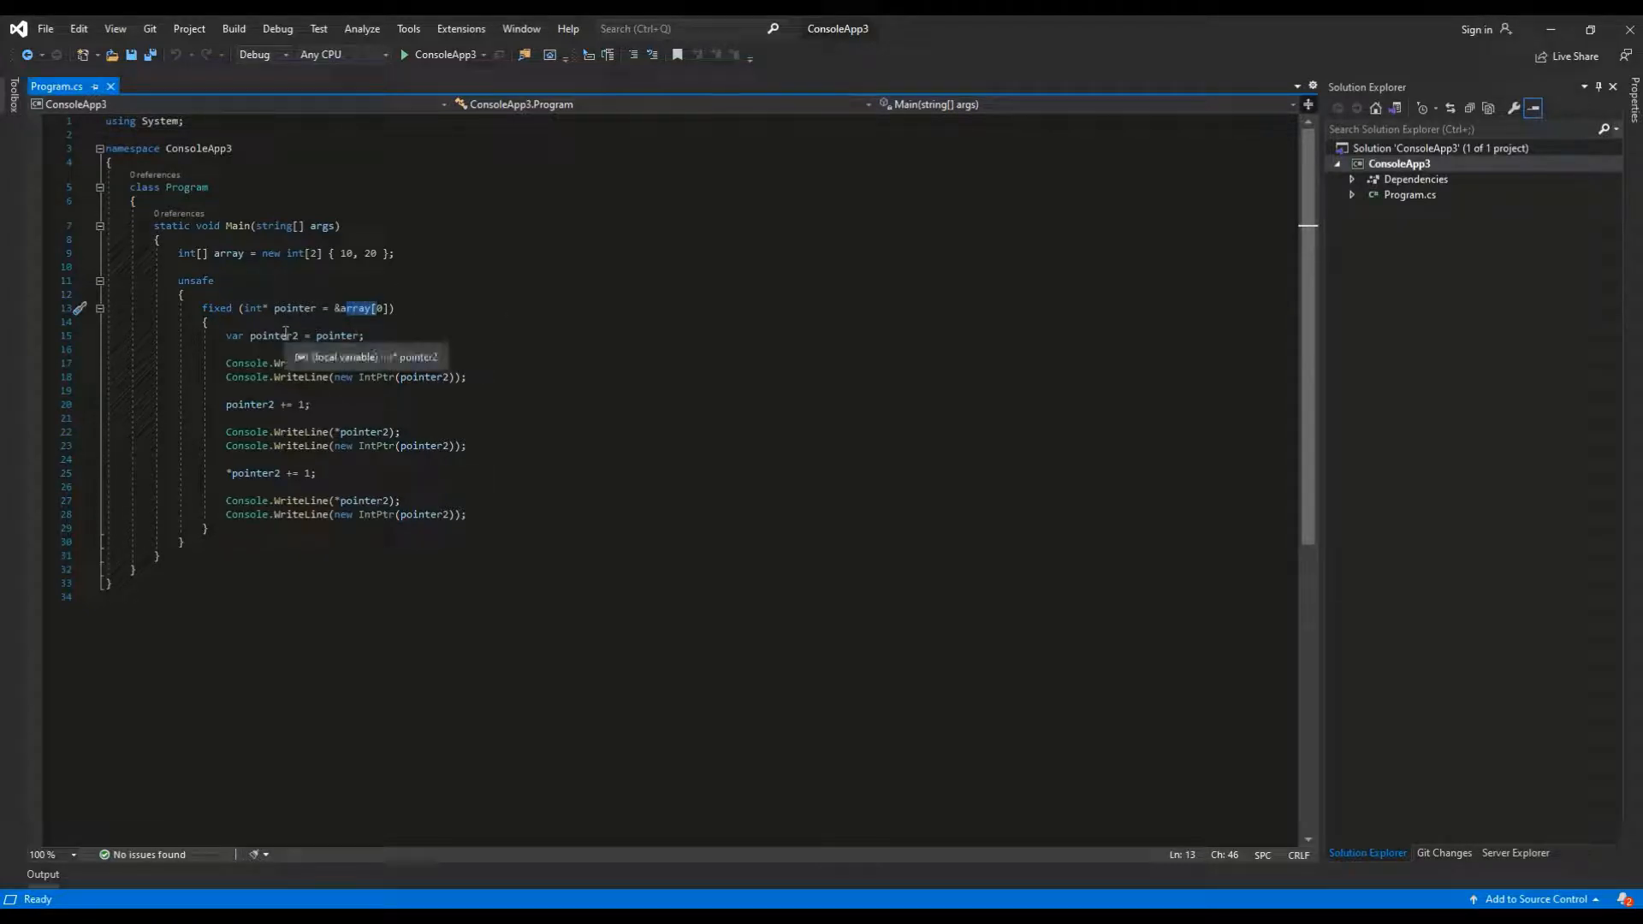
pyautogui.moveTo(440, 282)
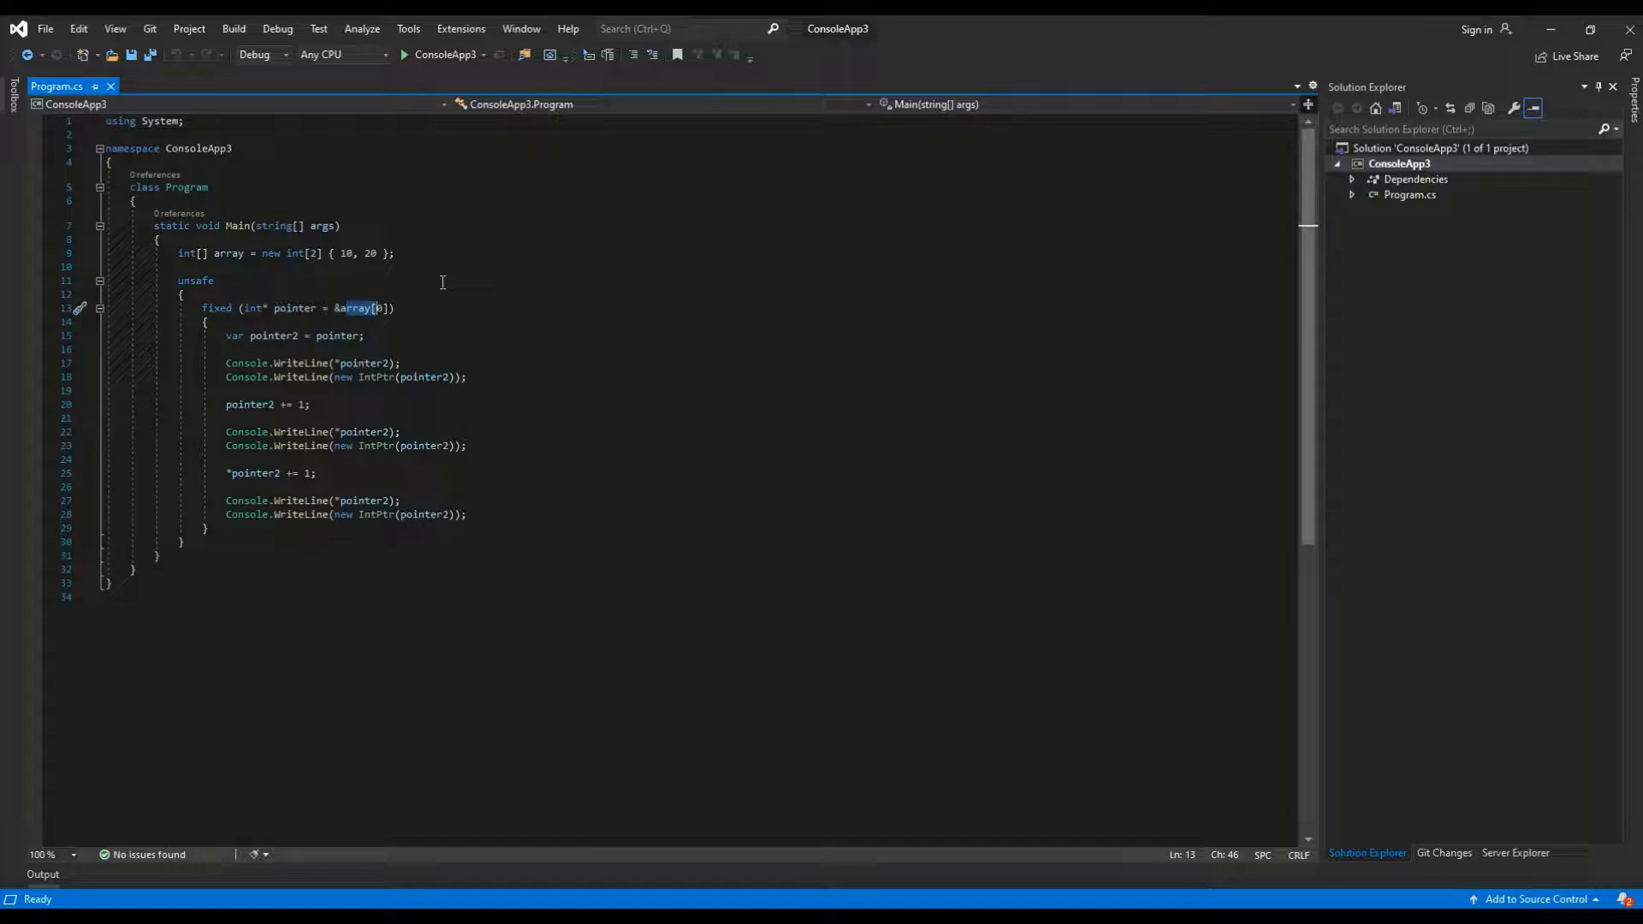
pyautogui.moveTo(375, 377)
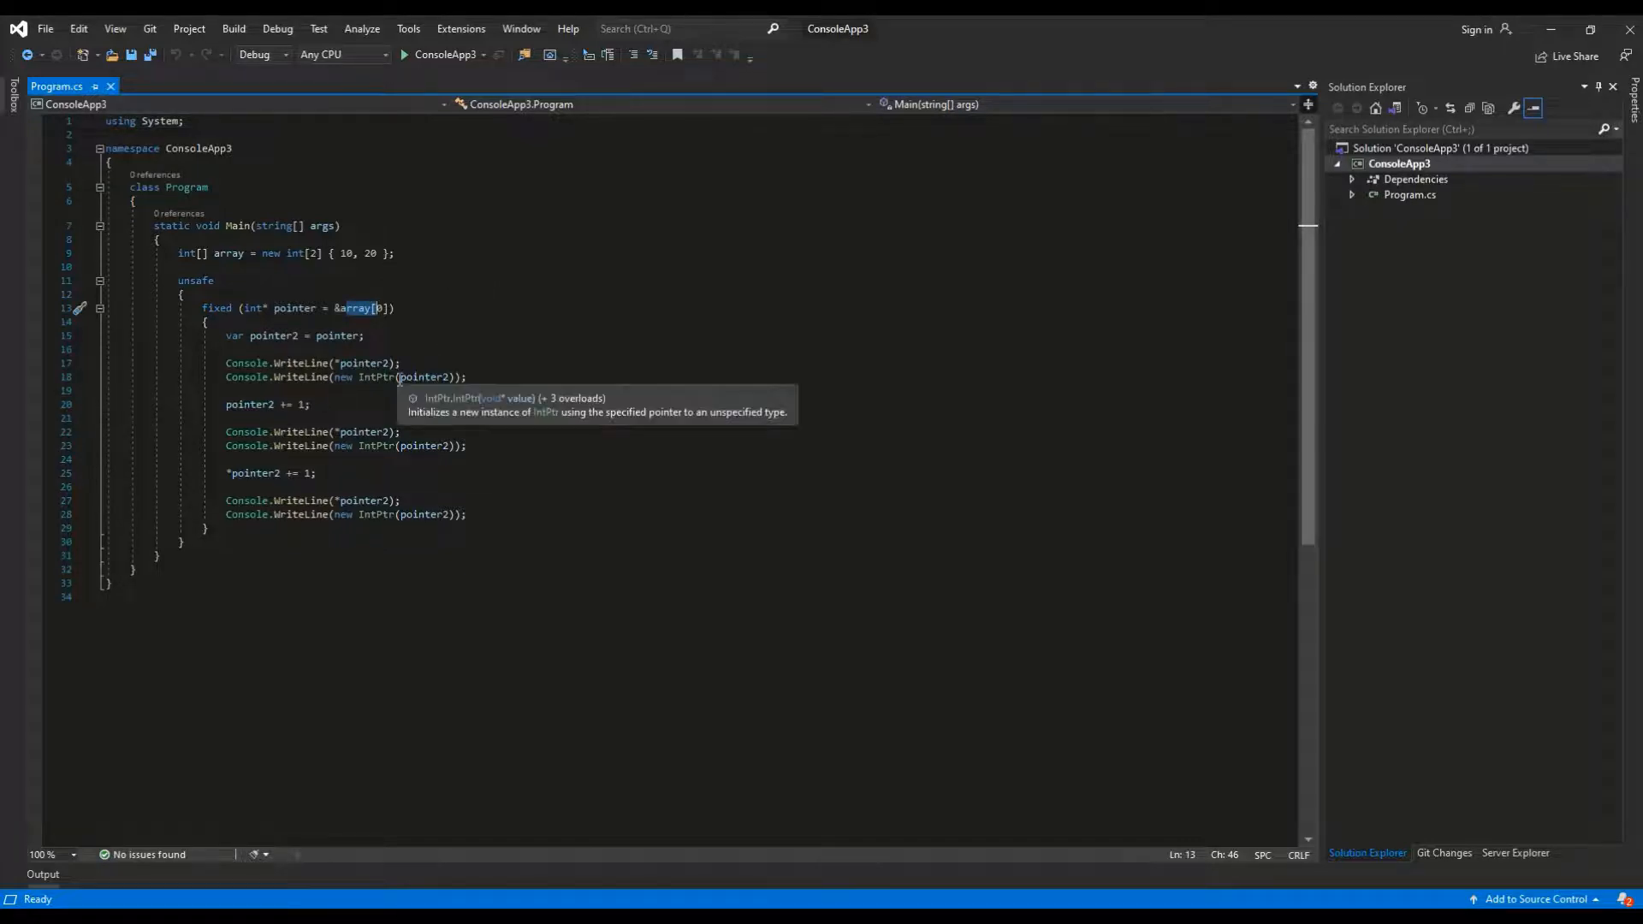
pyautogui.click(337, 362)
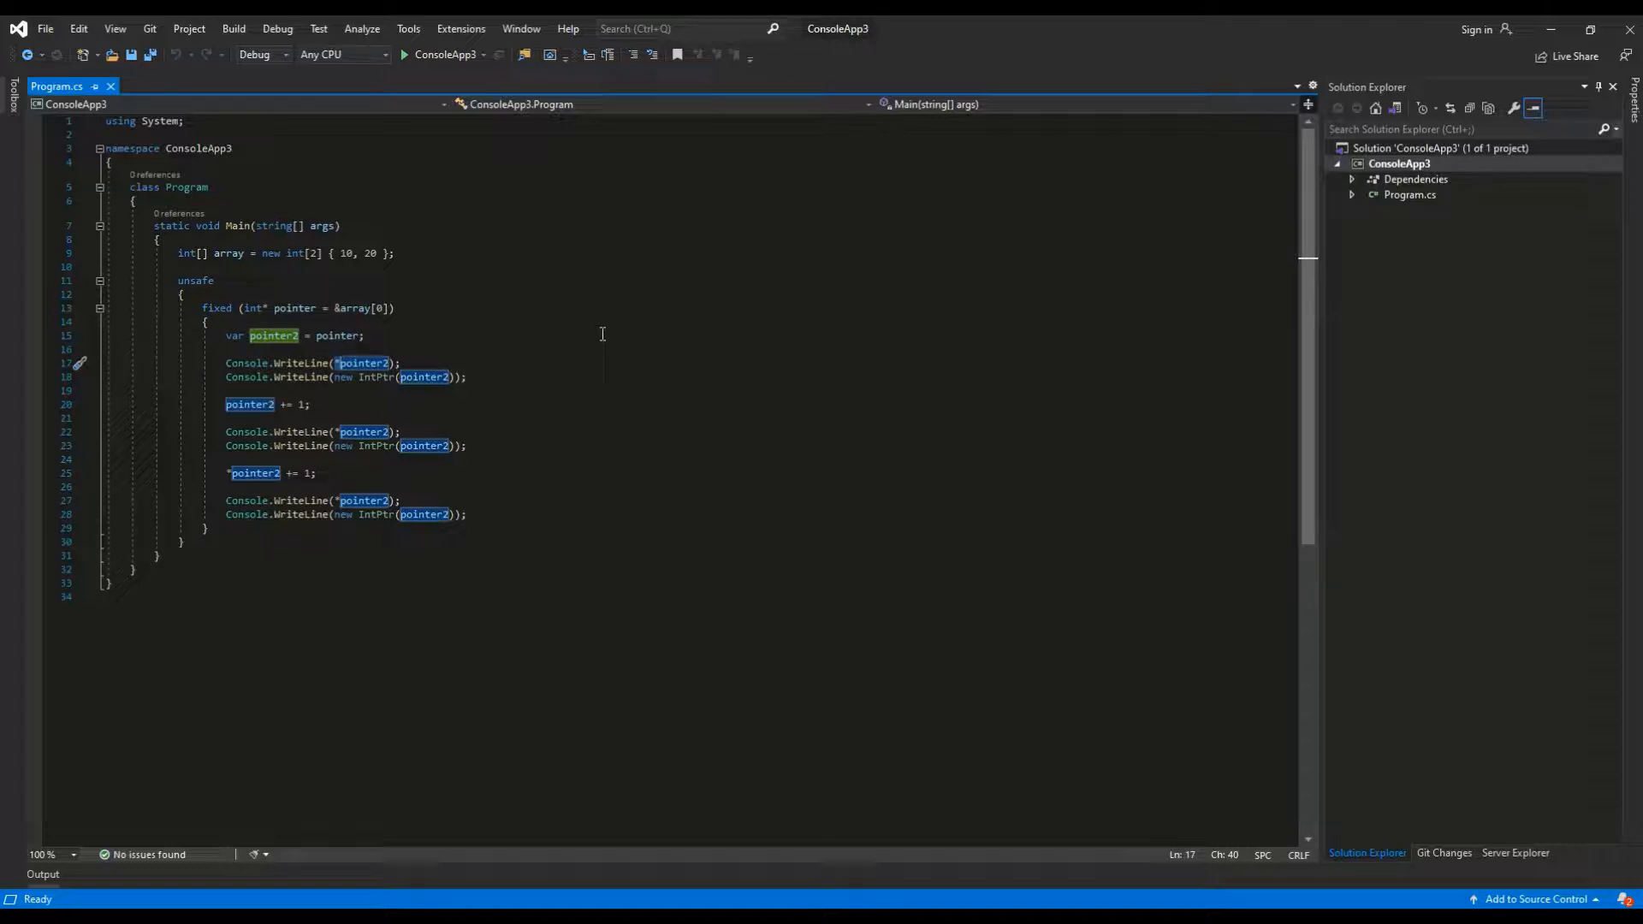
pyautogui.moveTo(544, 360)
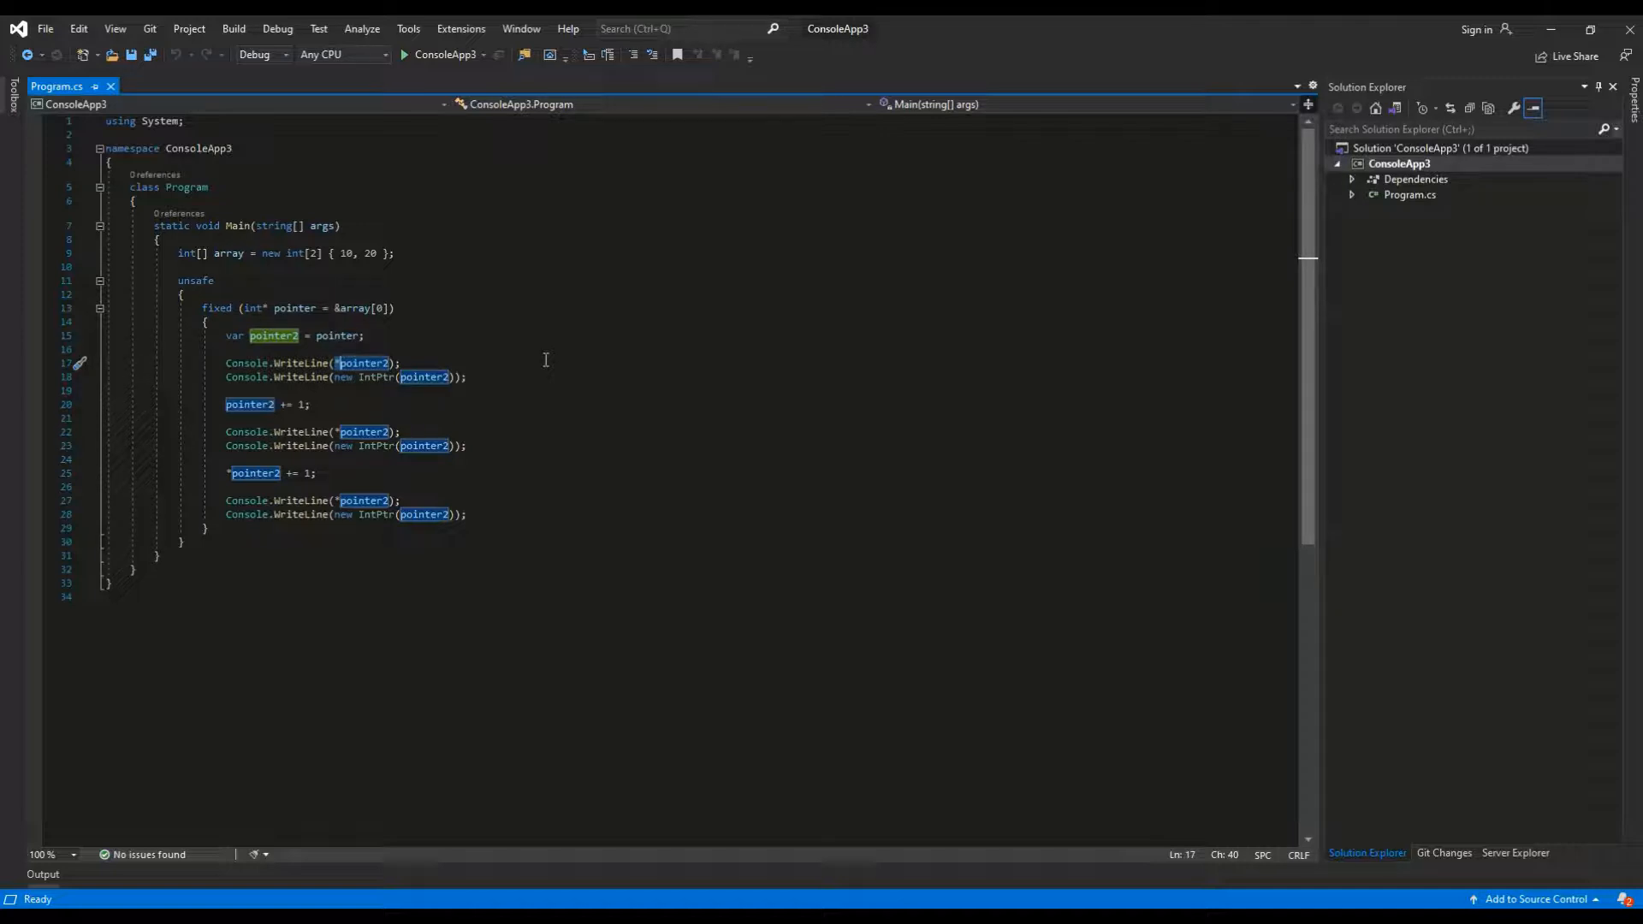
pyautogui.click(430, 376)
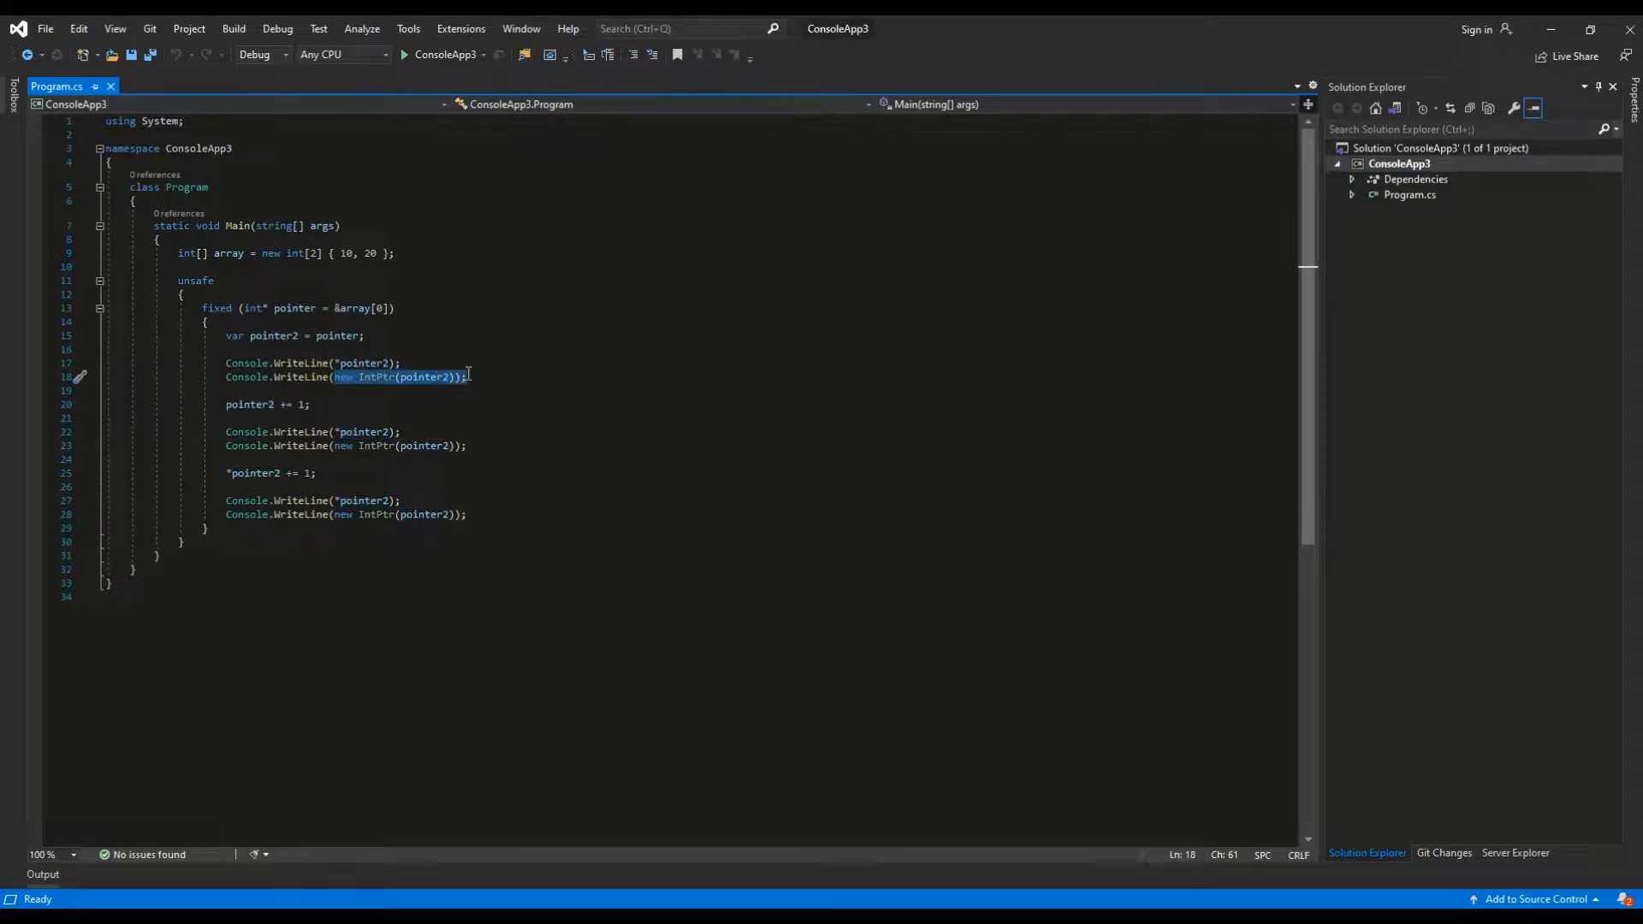
pyautogui.click(472, 377)
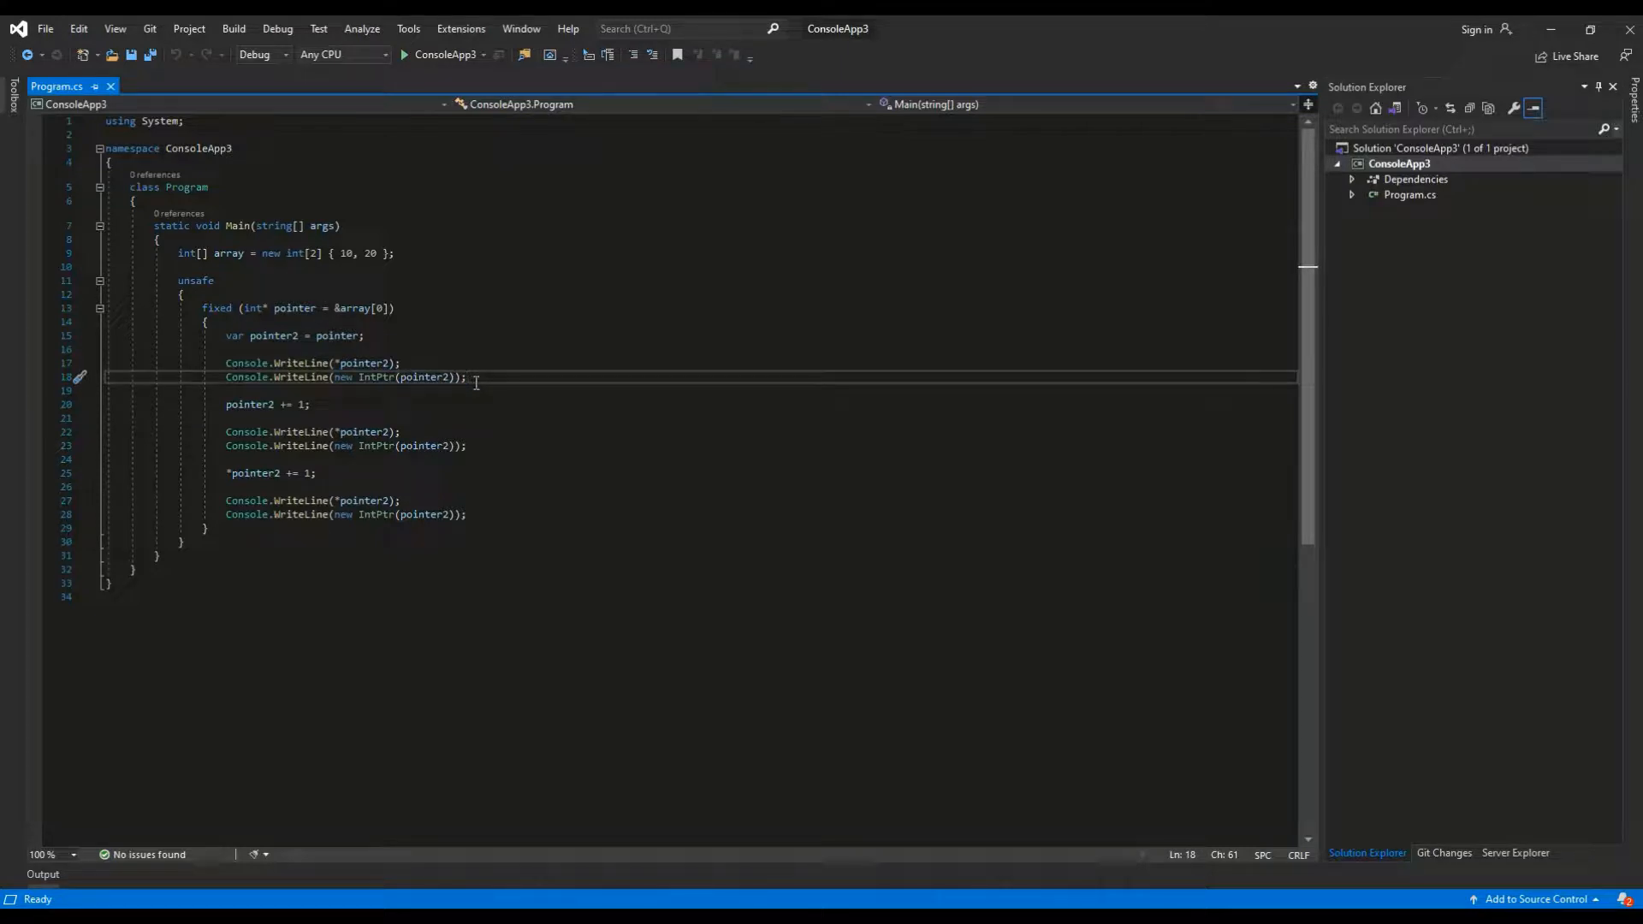
pyautogui.moveTo(455, 395)
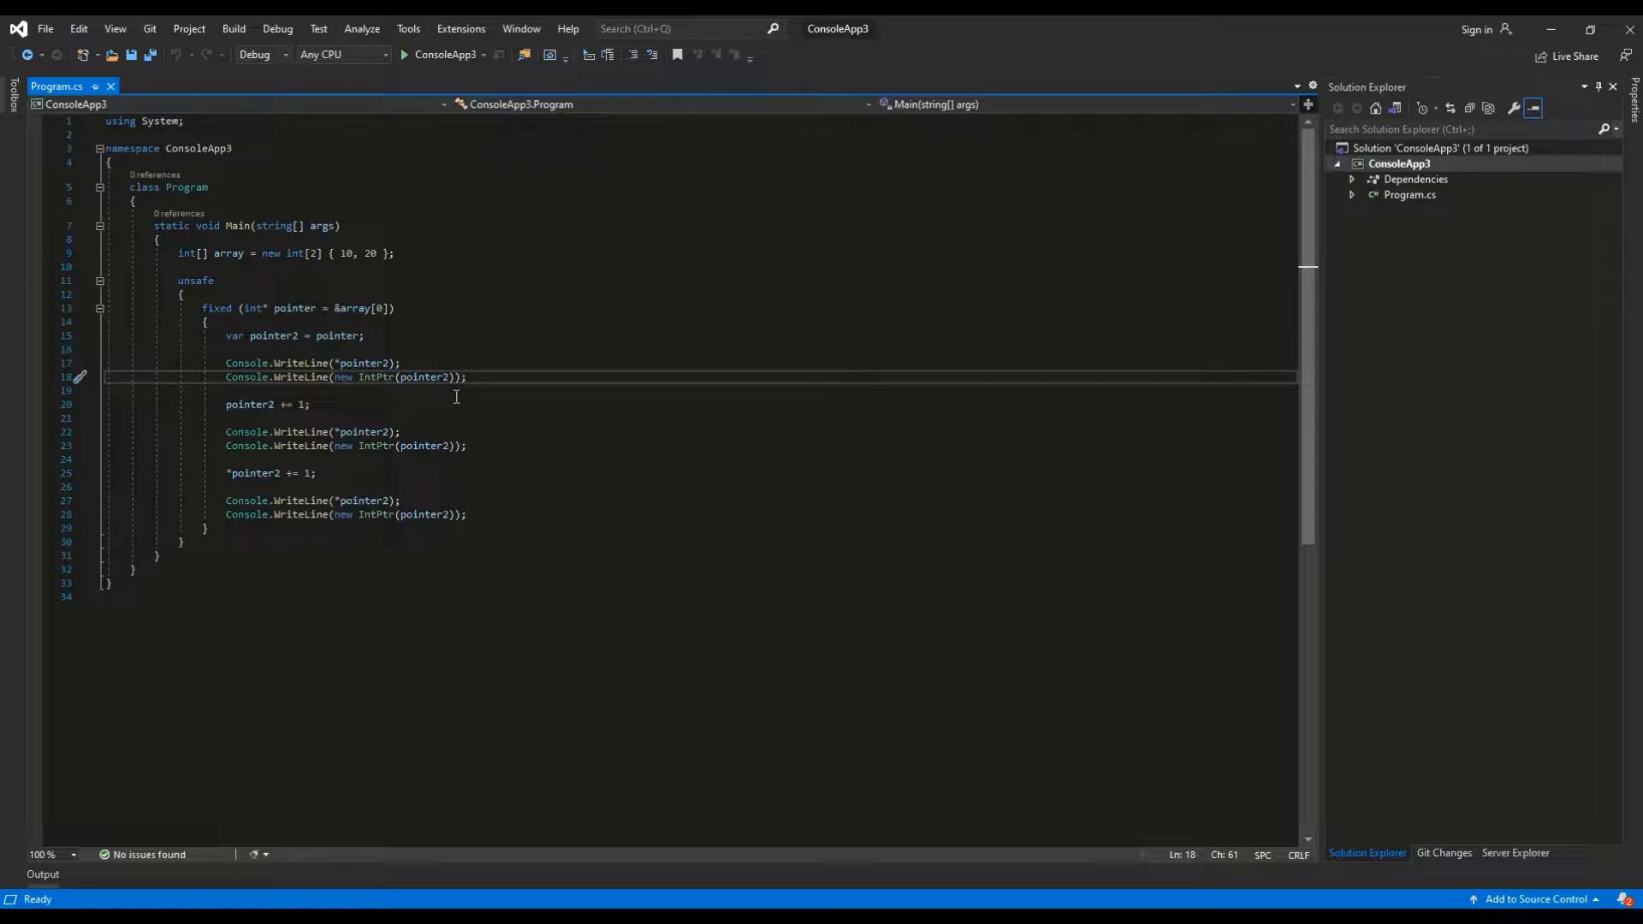
pyautogui.moveTo(298, 403)
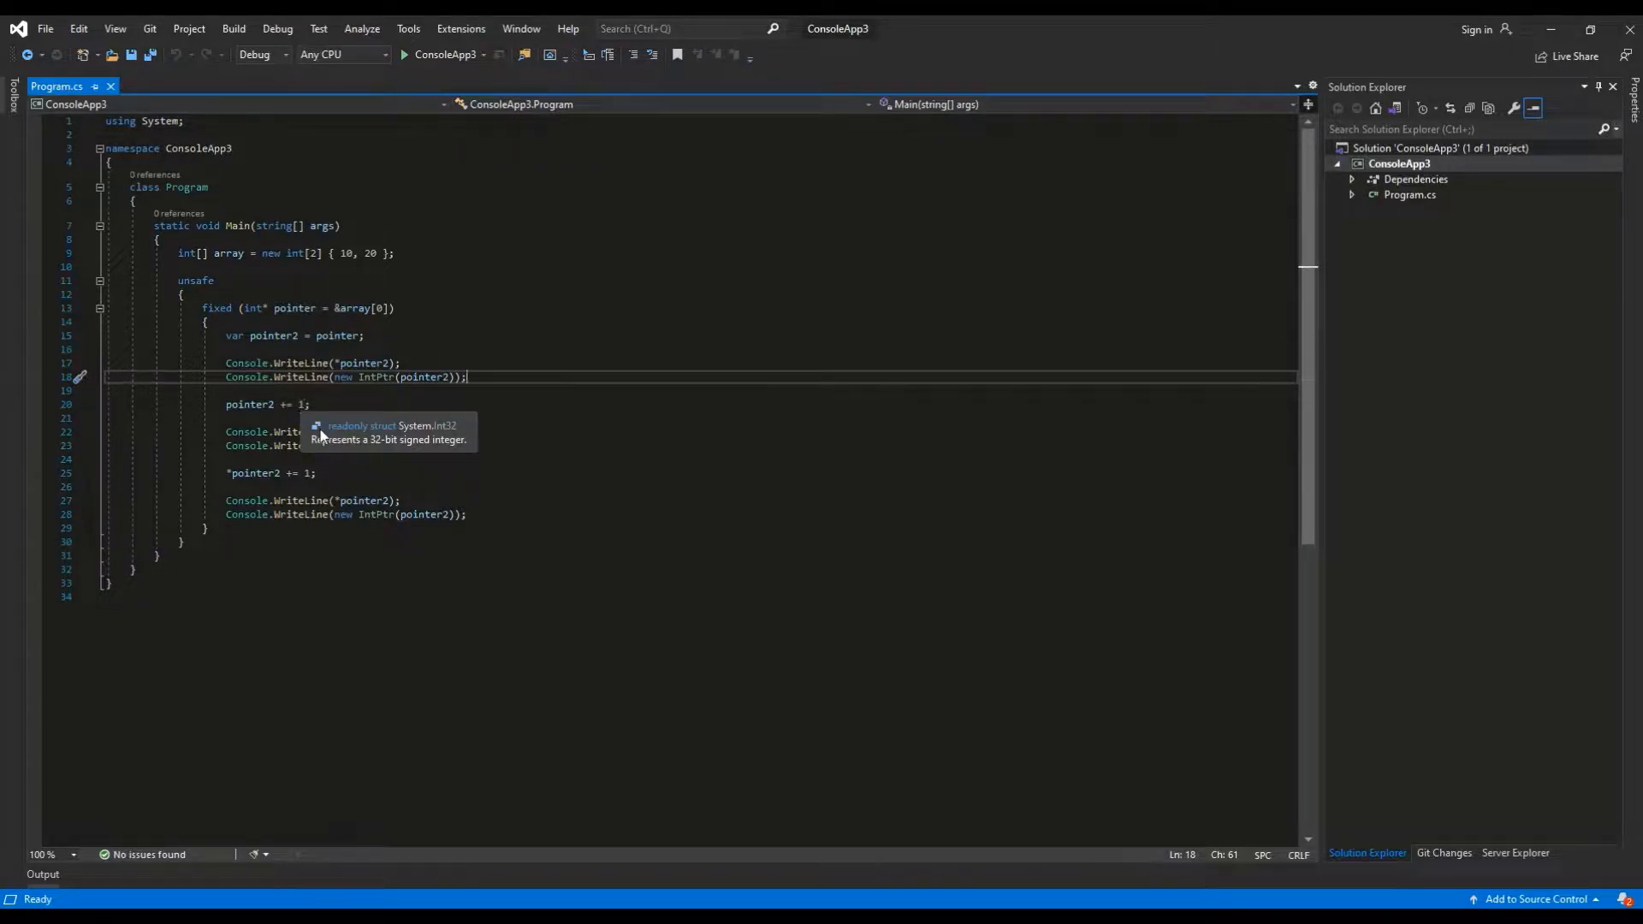
pyautogui.moveTo(394, 428)
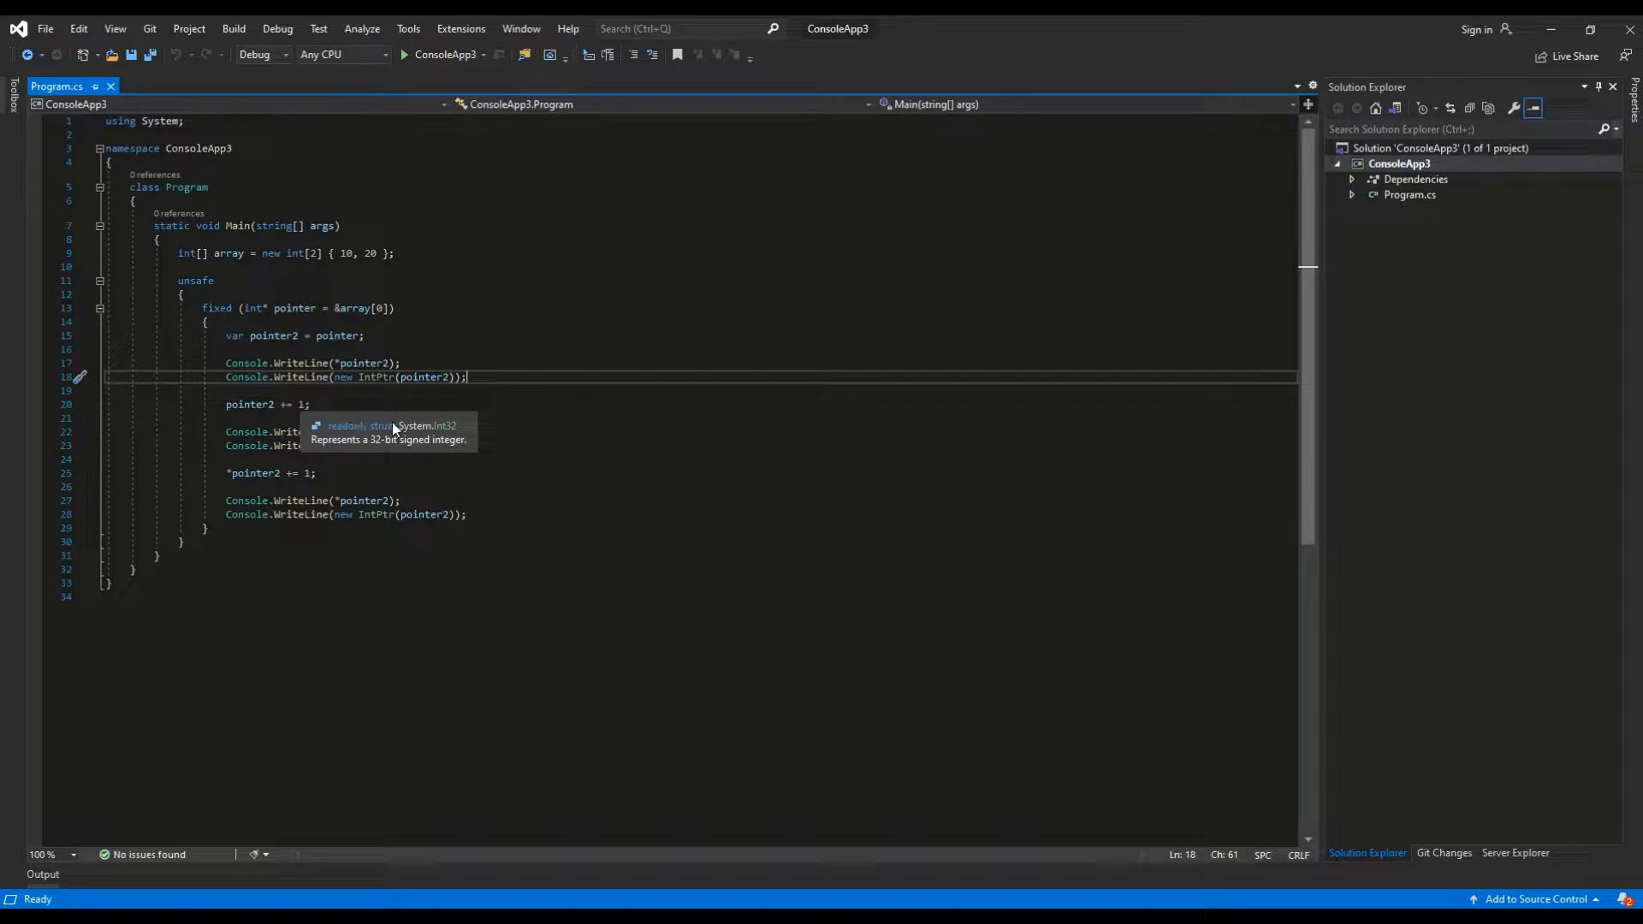
pyautogui.moveTo(517, 422)
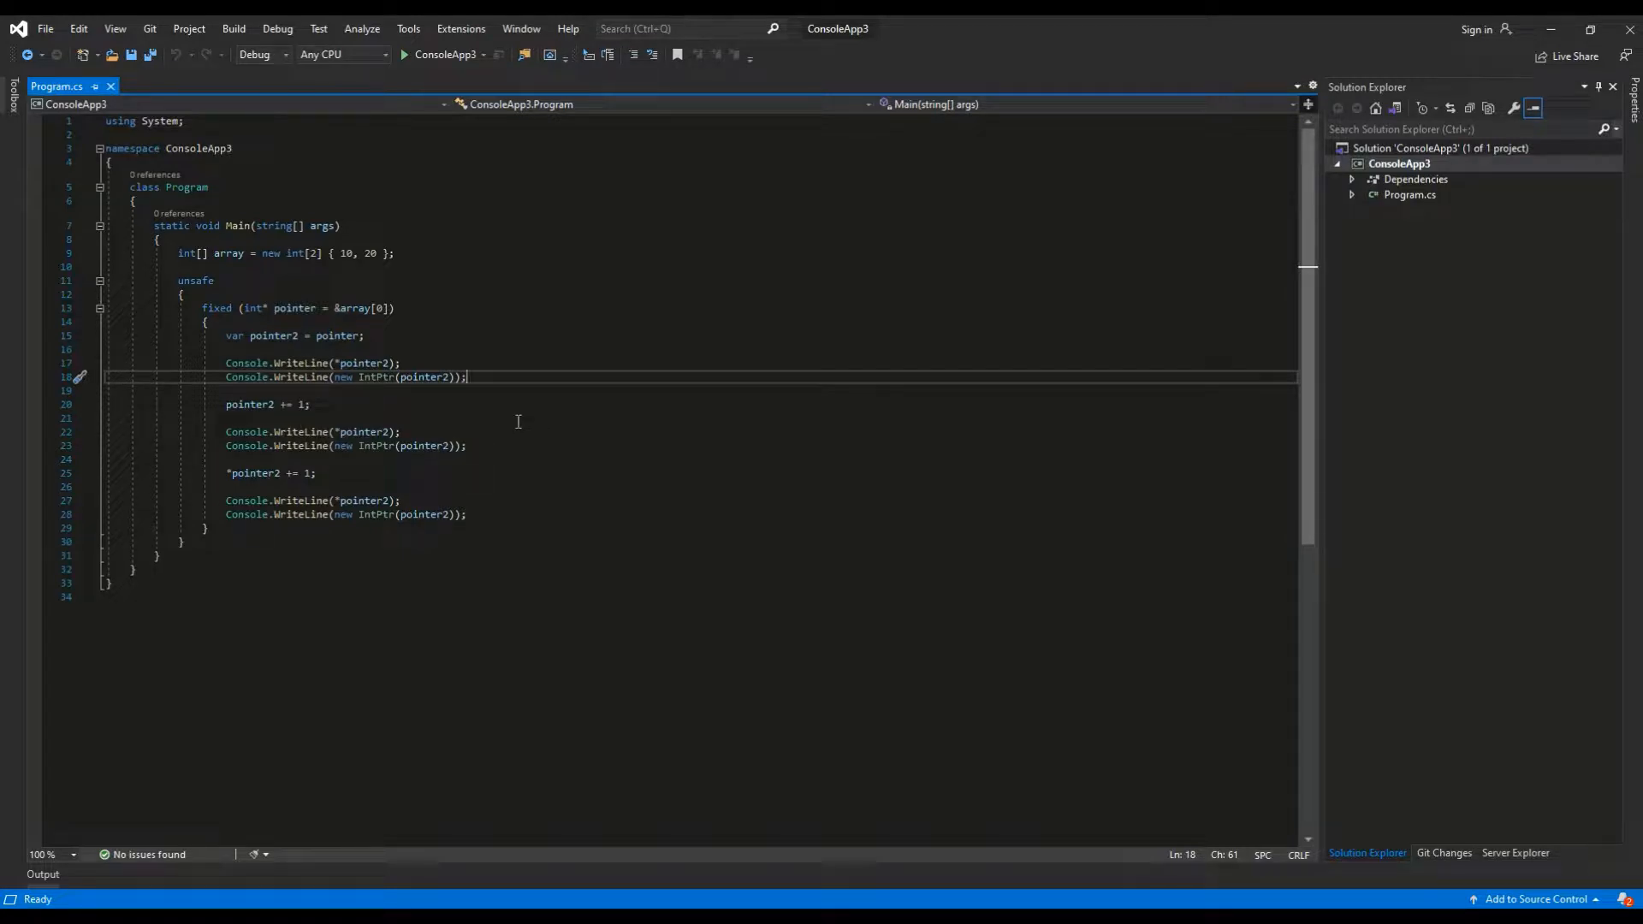
pyautogui.moveTo(502, 428)
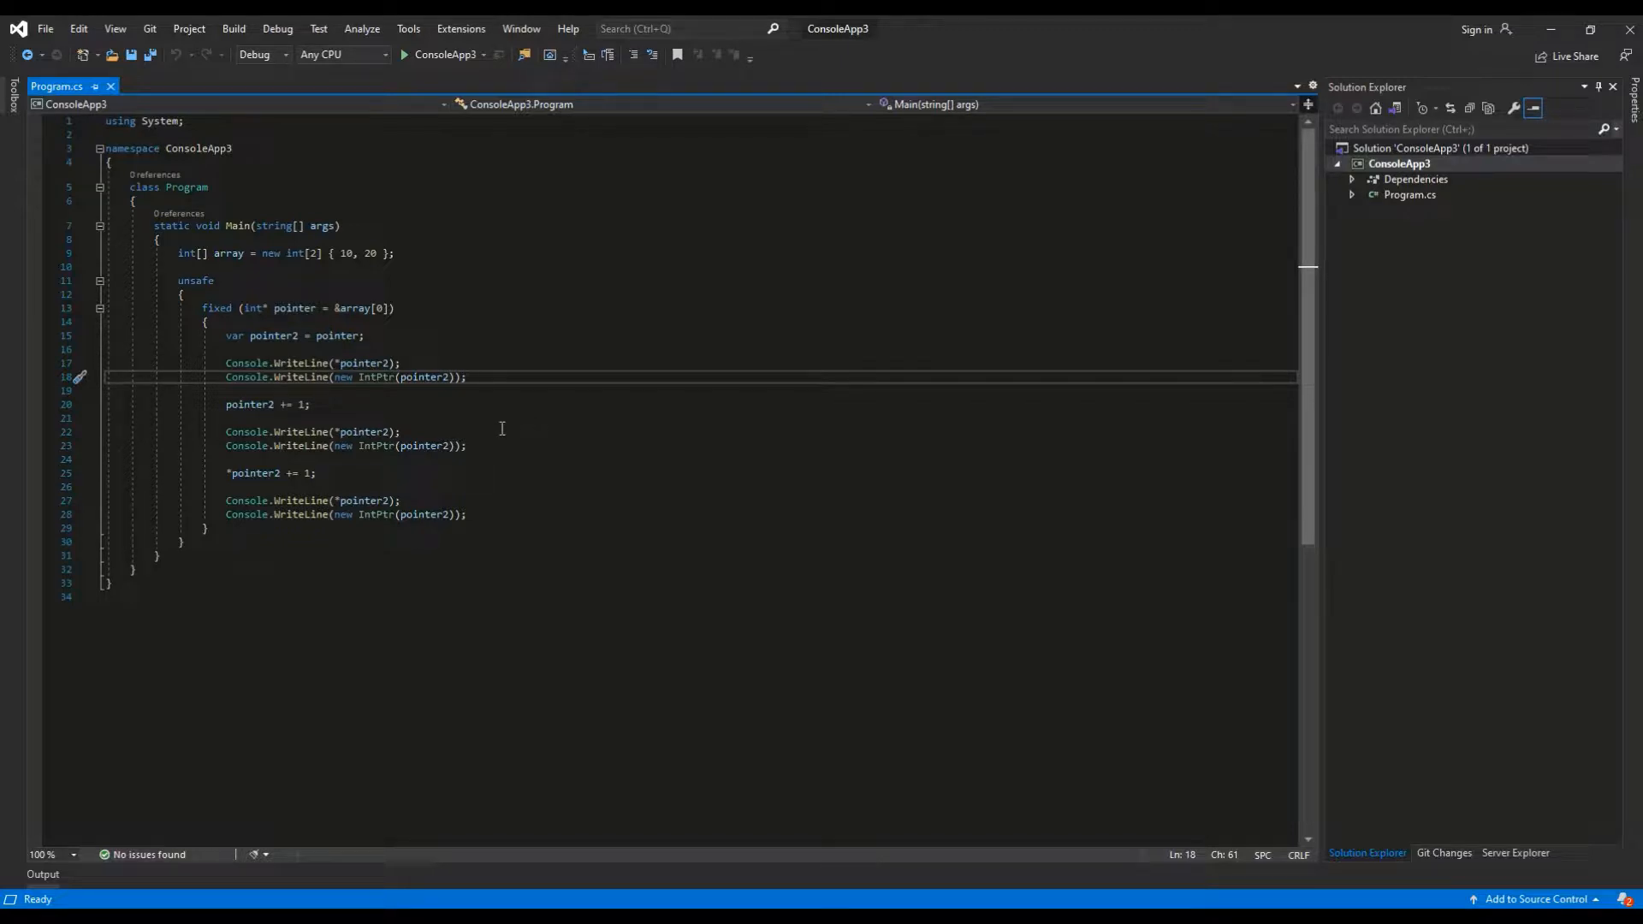
pyautogui.click(231, 472)
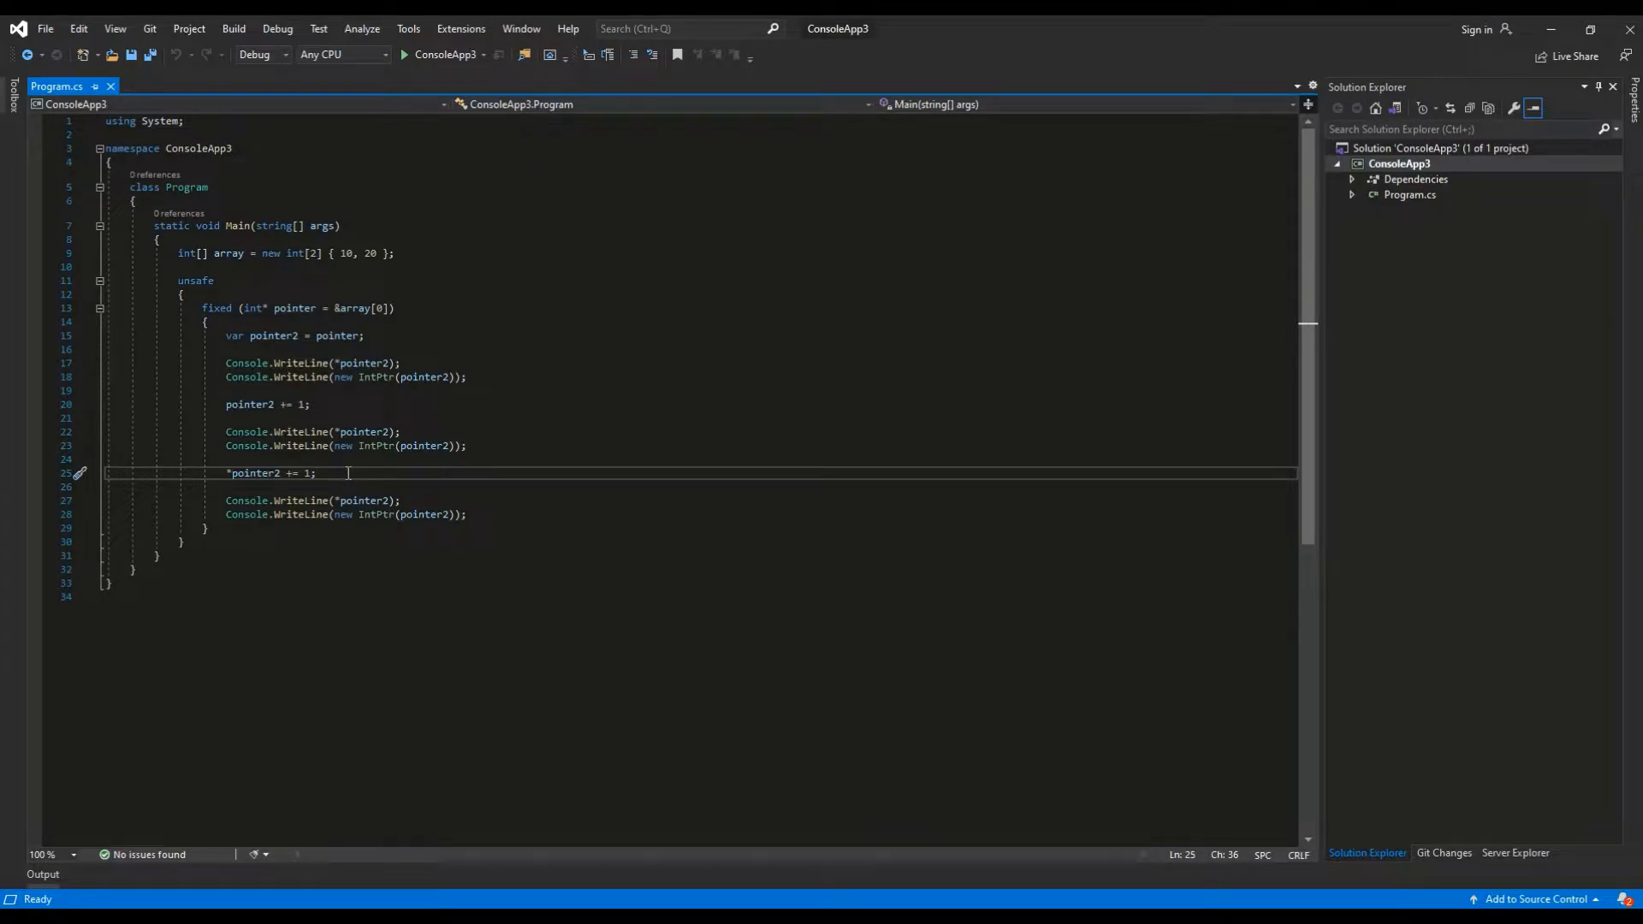
pyautogui.moveTo(430, 76)
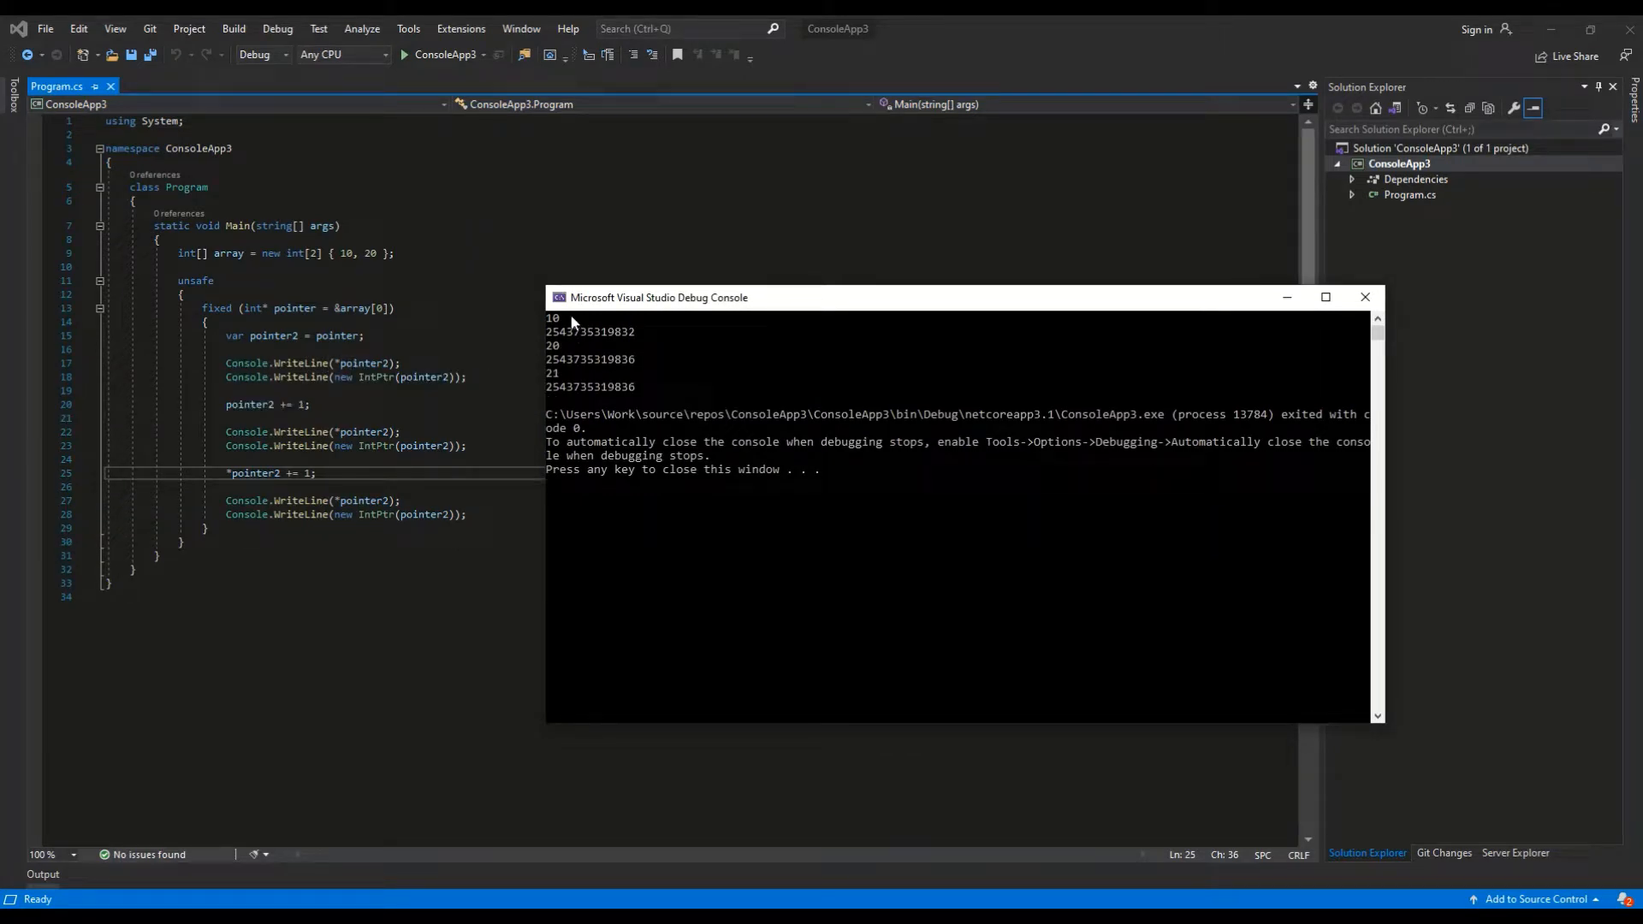
pyautogui.moveTo(577, 344)
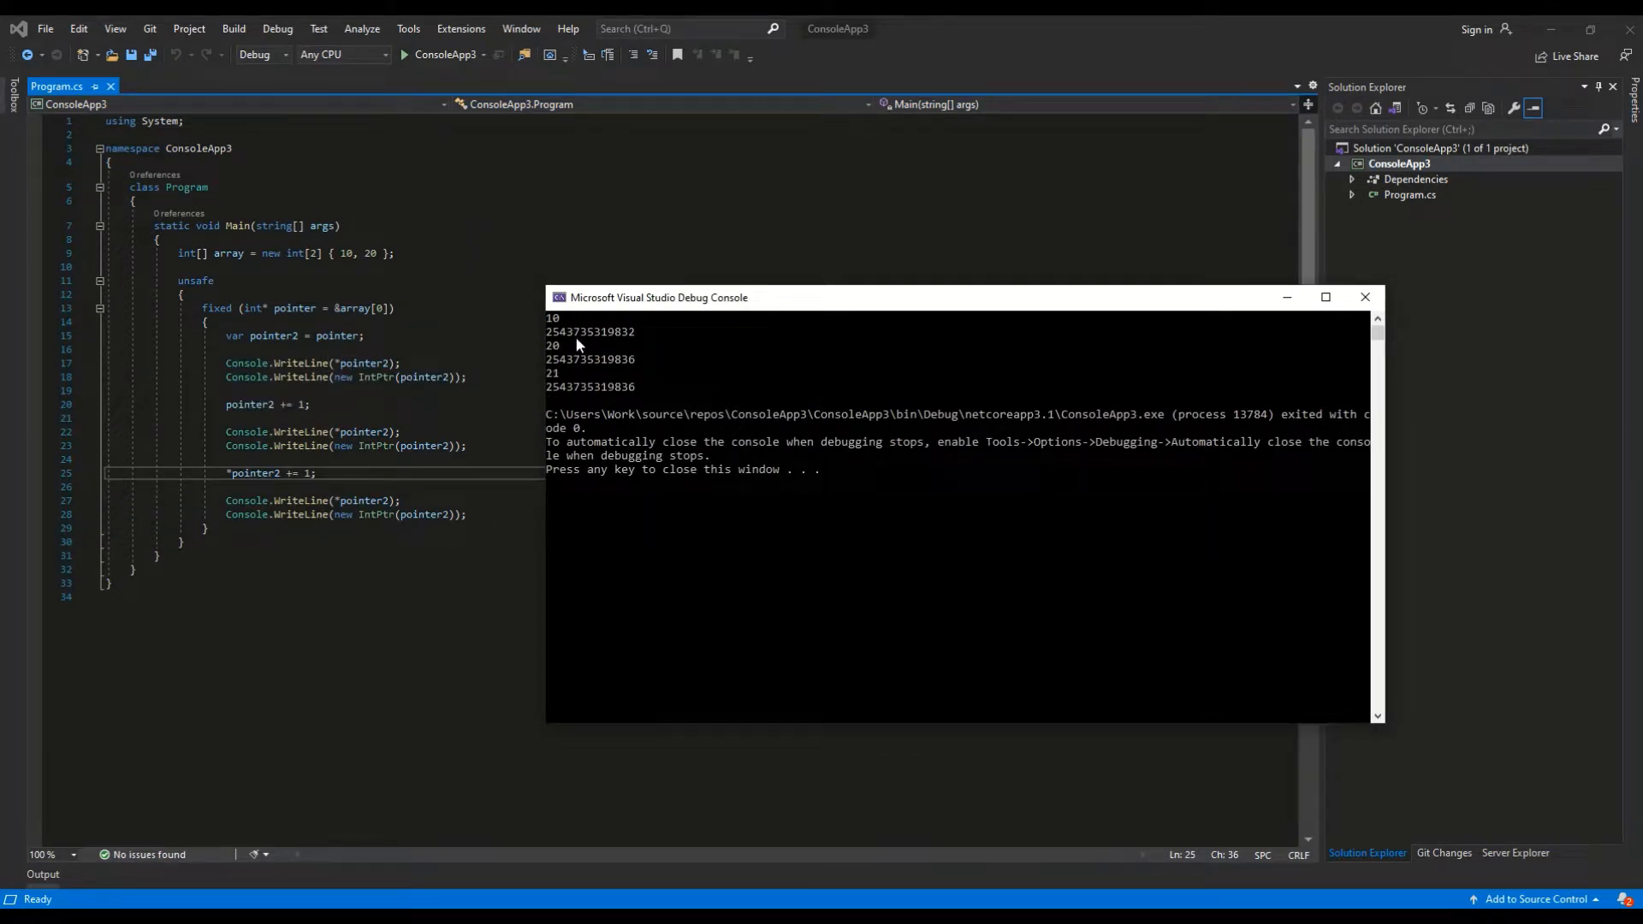
pyautogui.moveTo(617, 347)
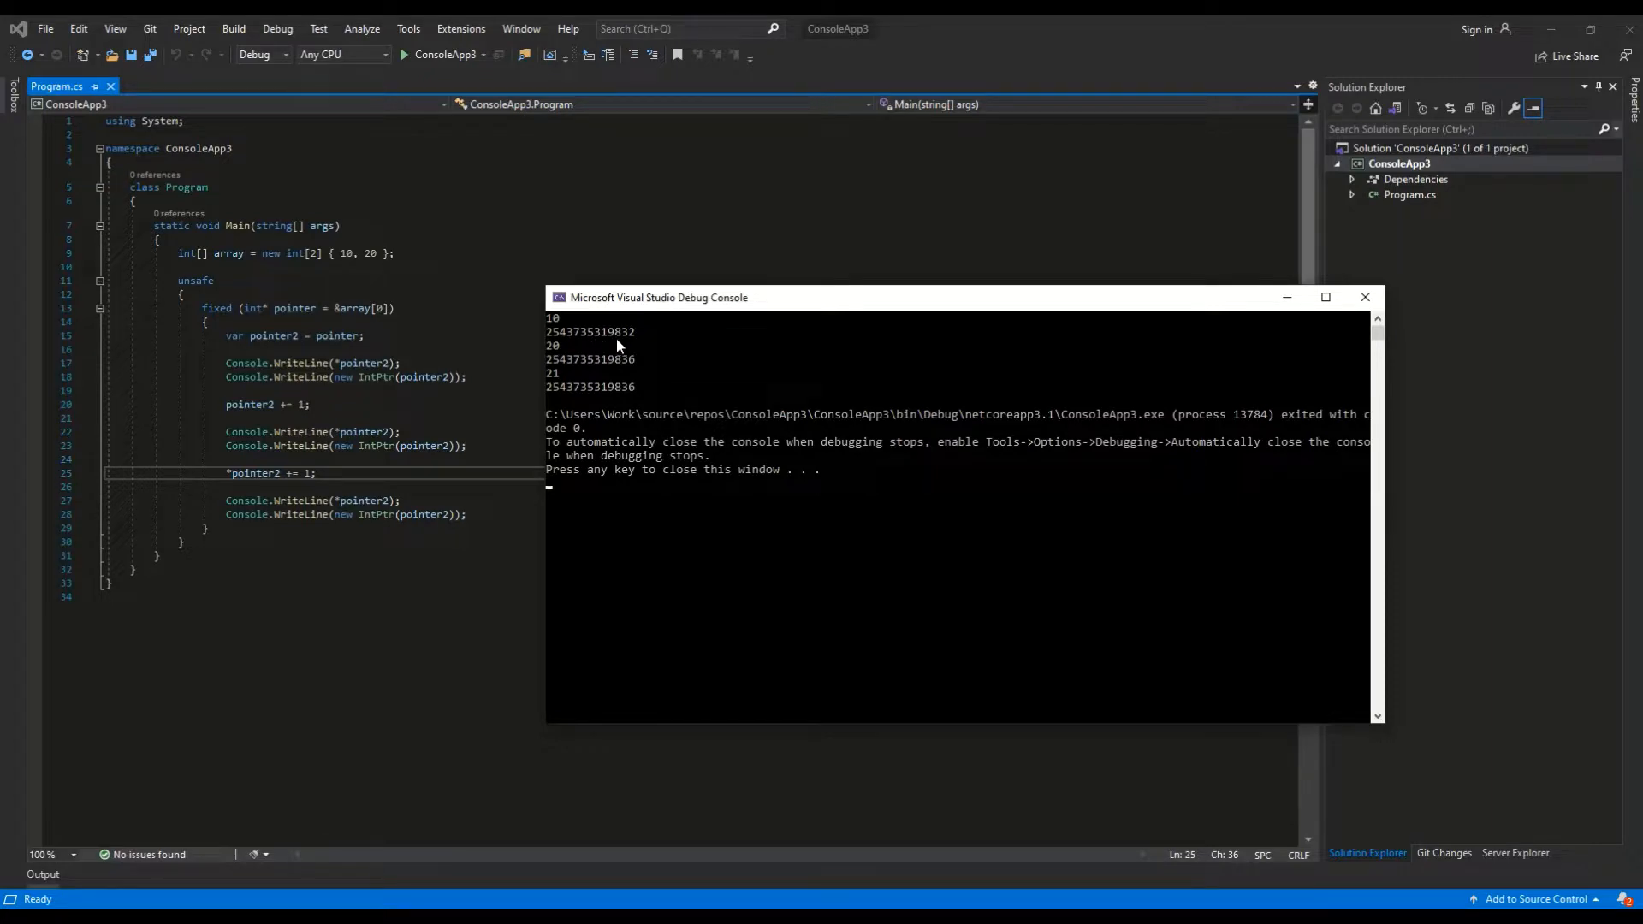
pyautogui.moveTo(555, 321)
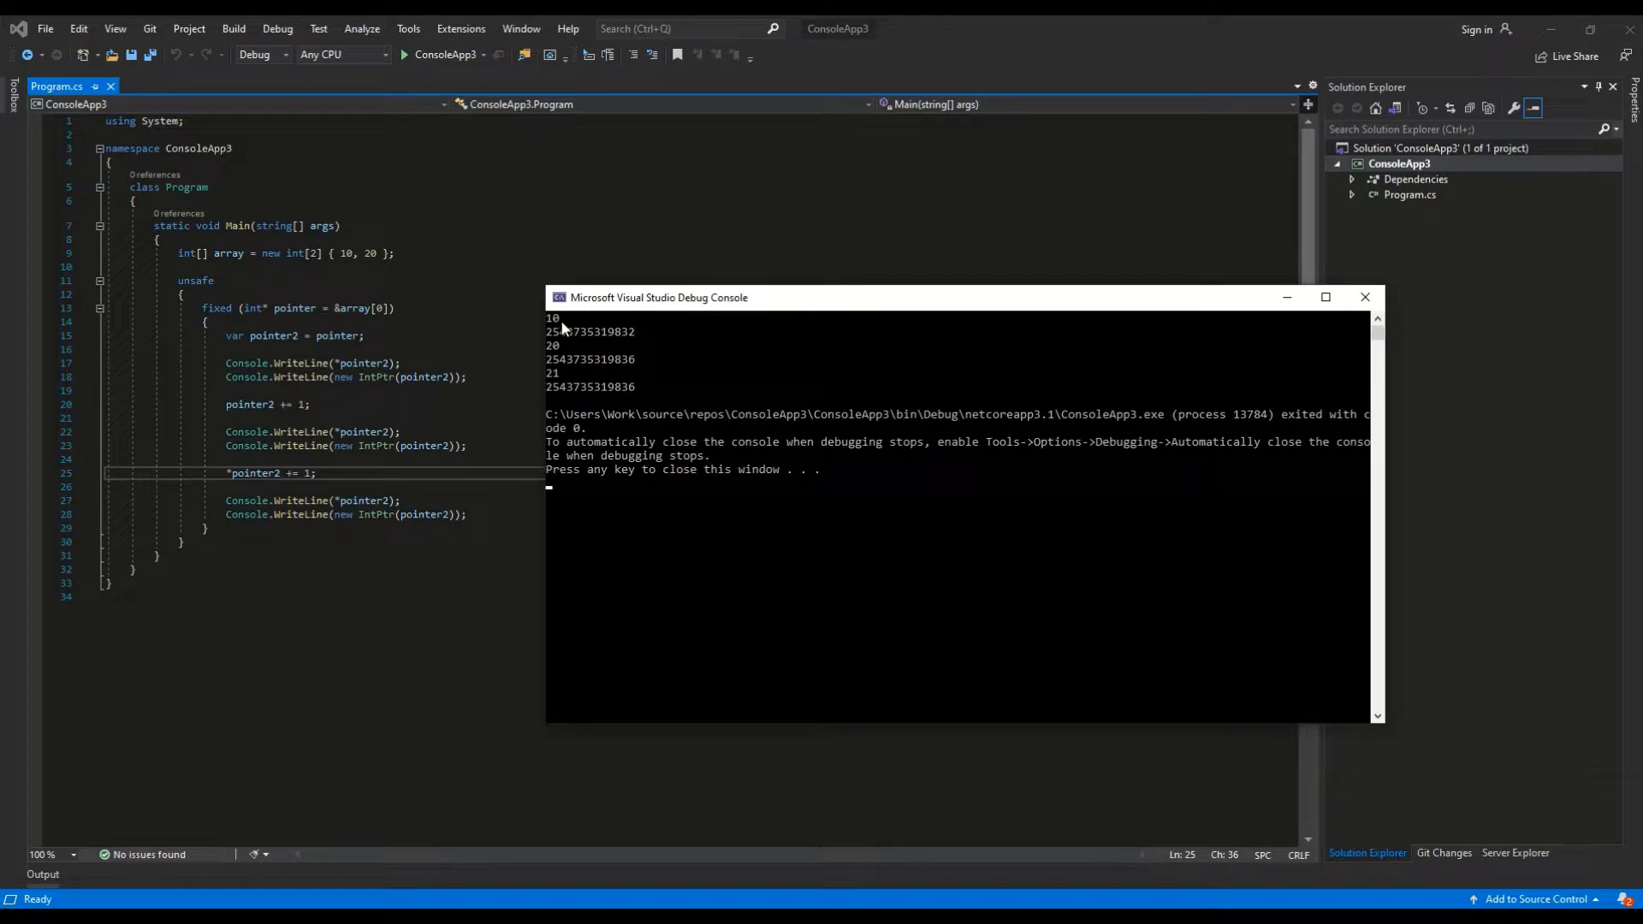
pyautogui.moveTo(263, 431)
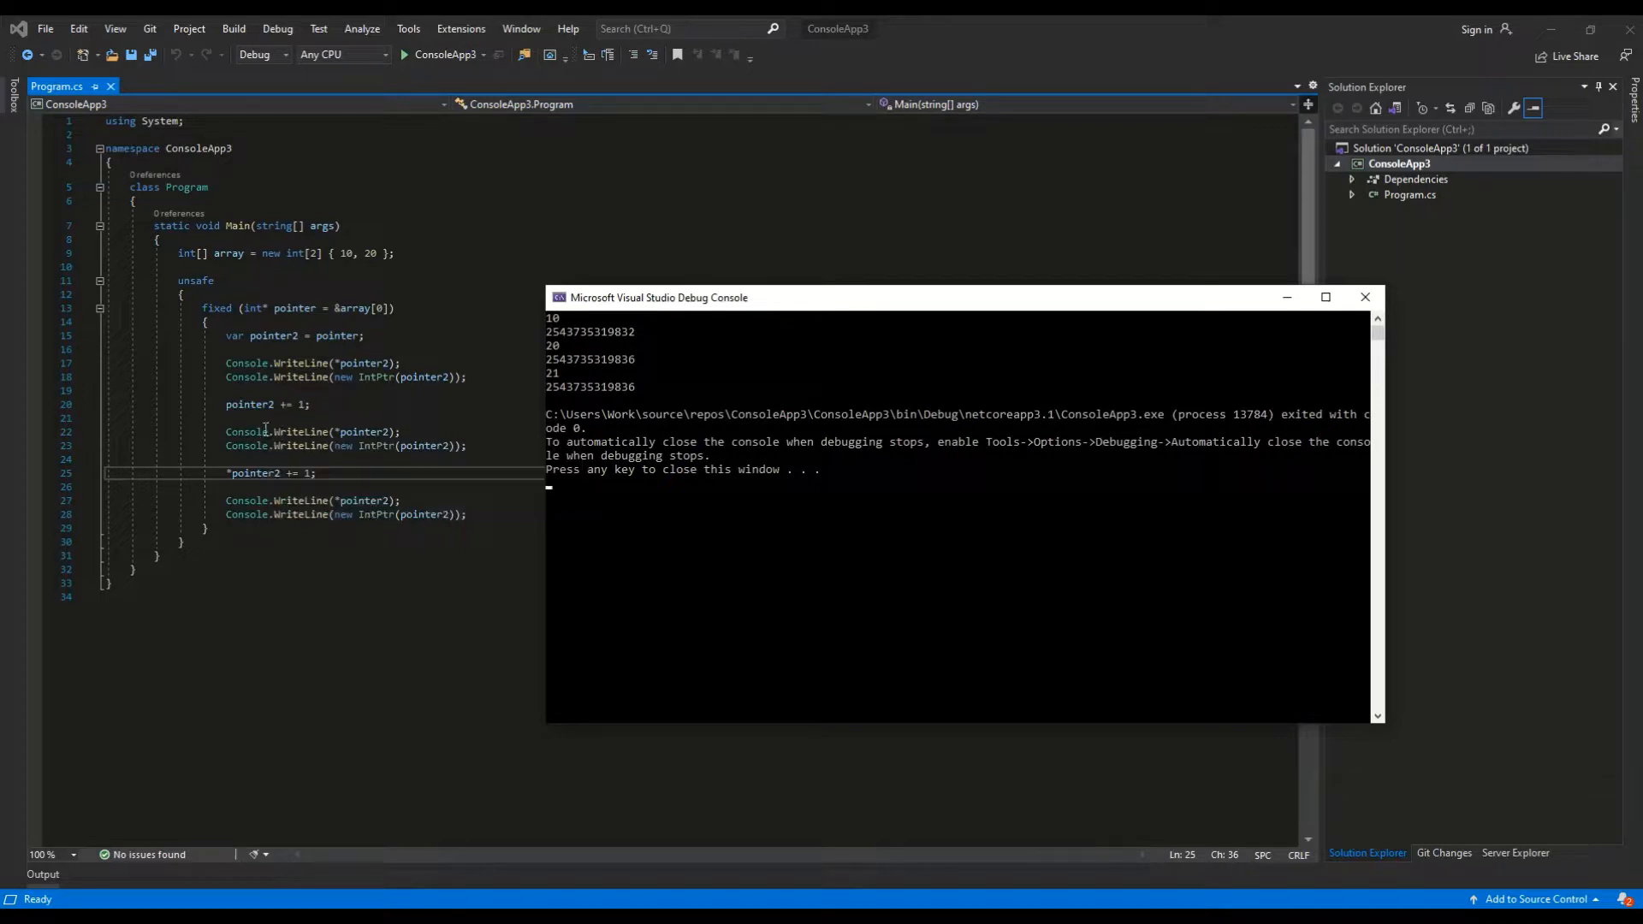
pyautogui.moveTo(366, 432)
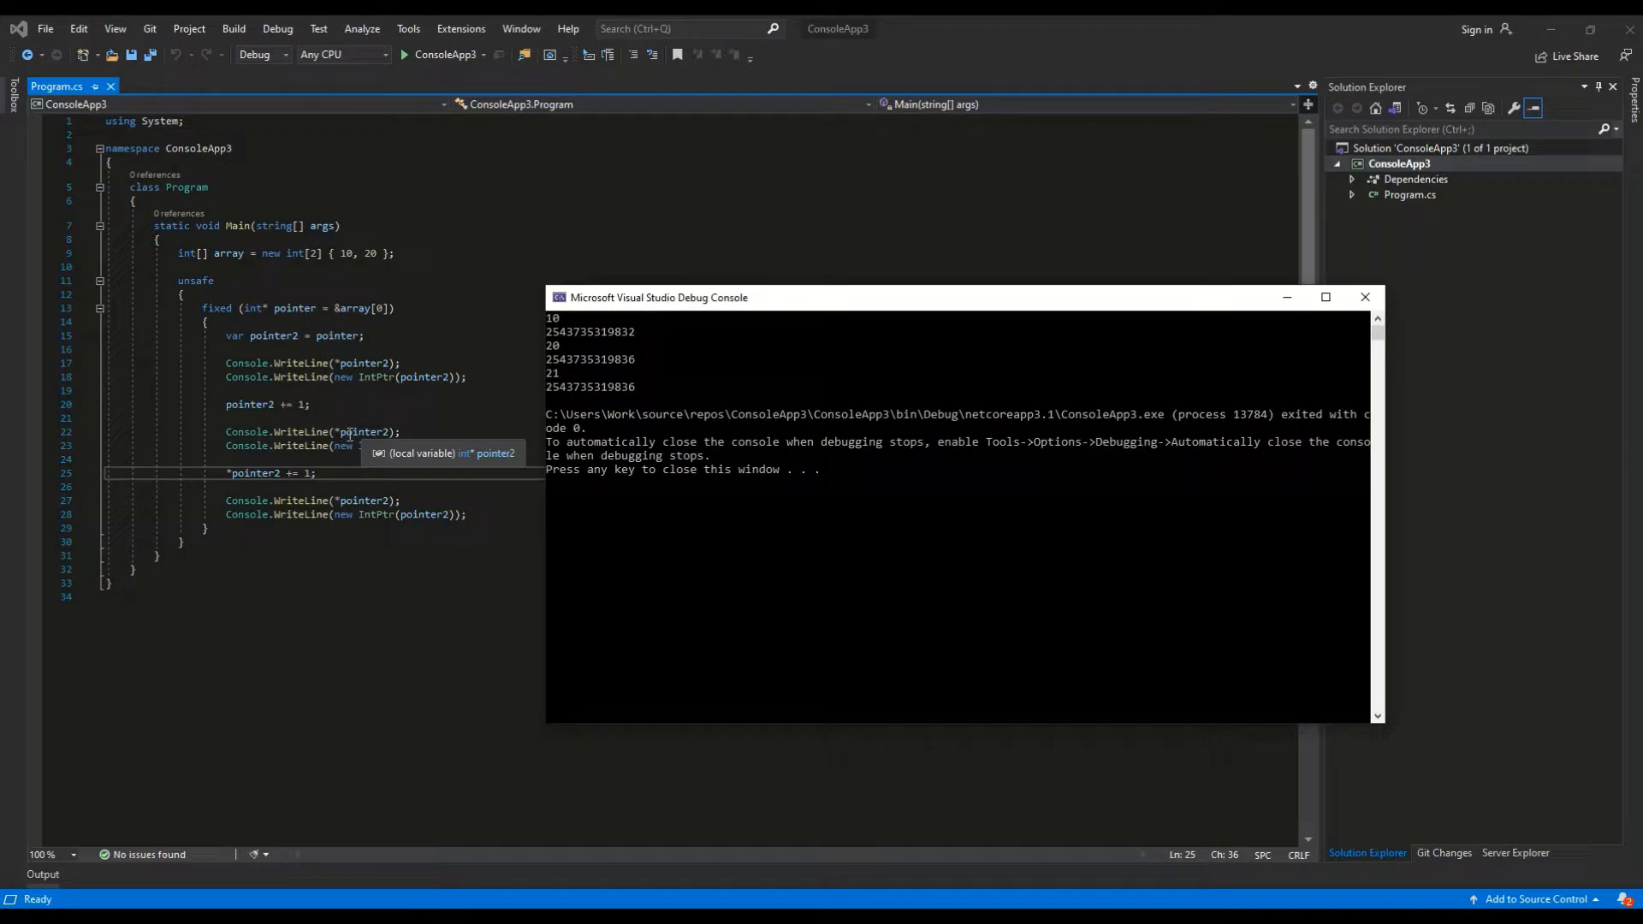
pyautogui.moveTo(278, 418)
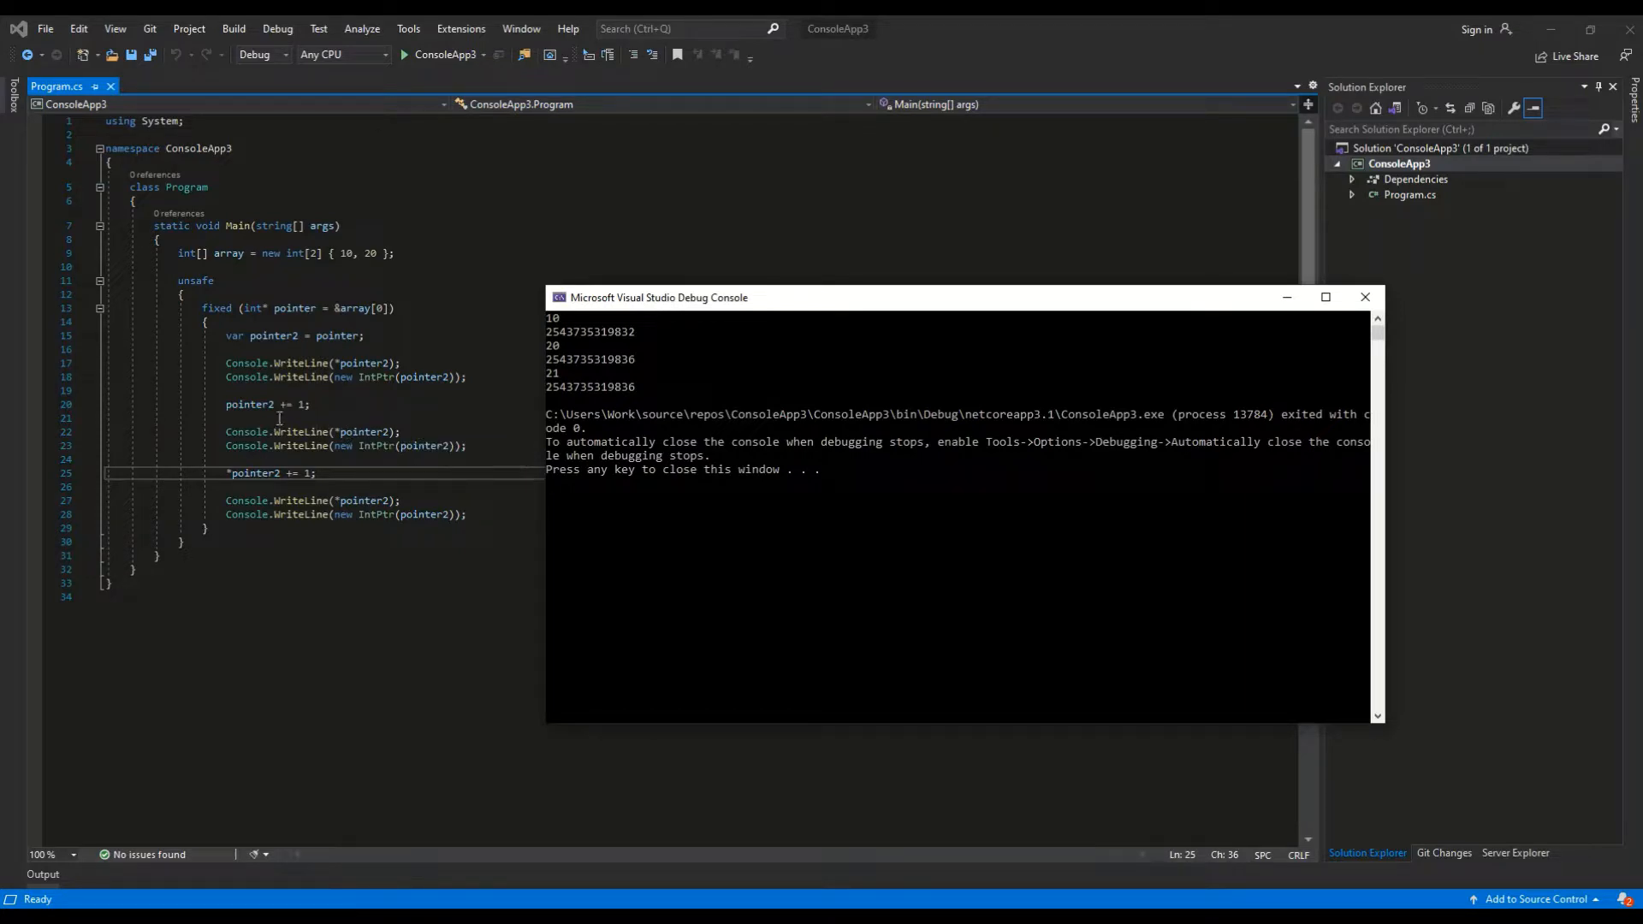
pyautogui.moveTo(291, 404)
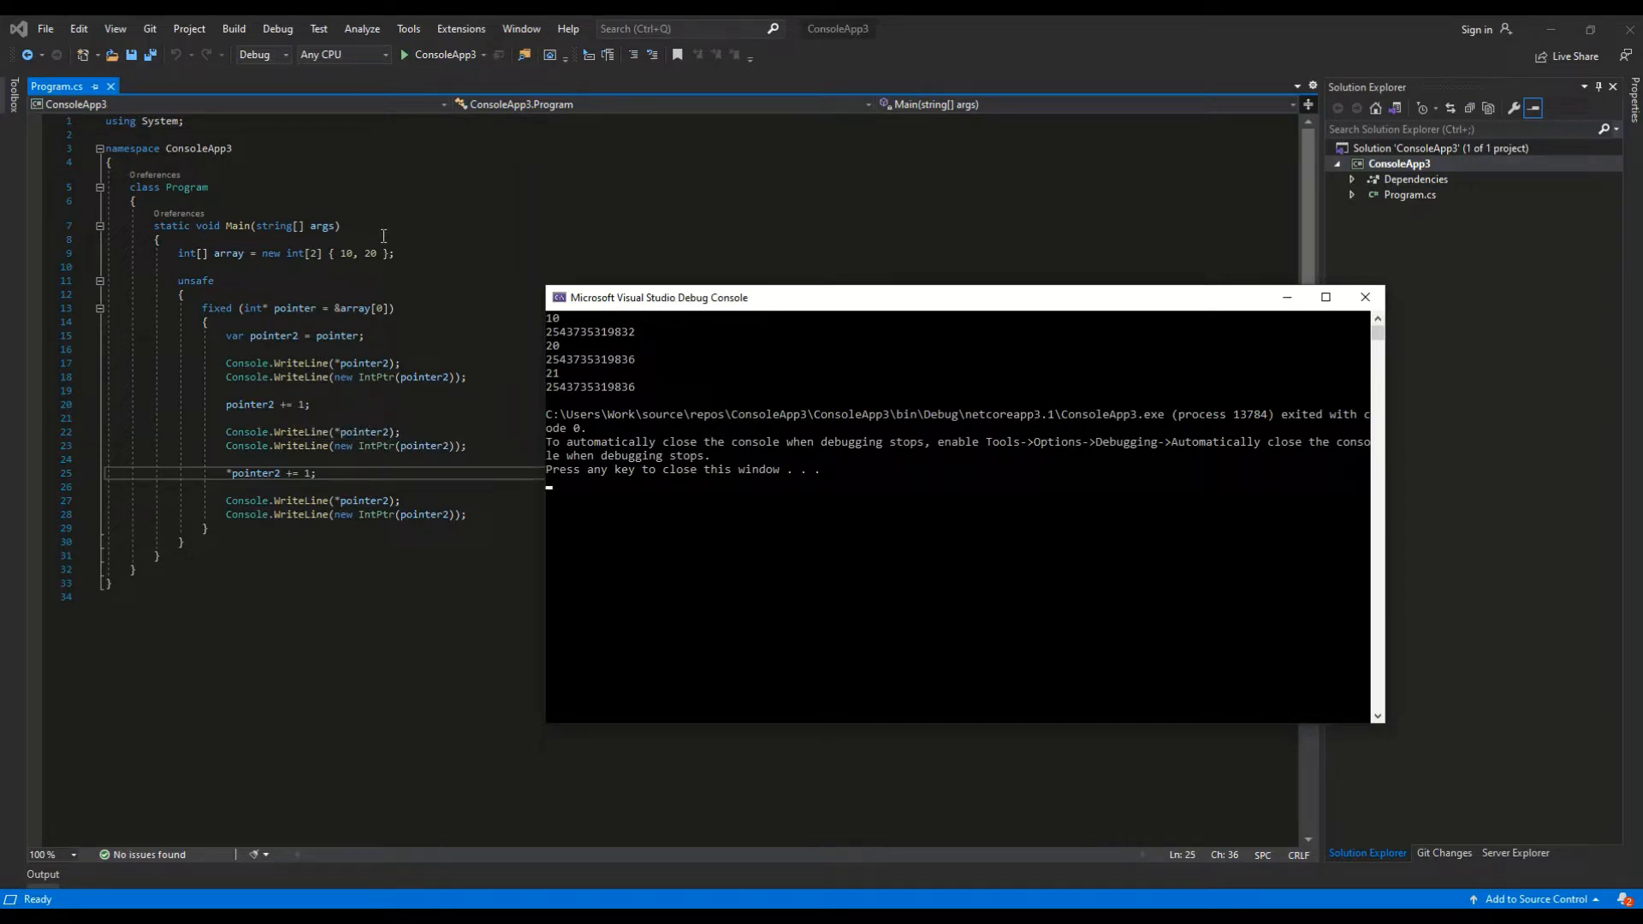
pyautogui.moveTo(582, 364)
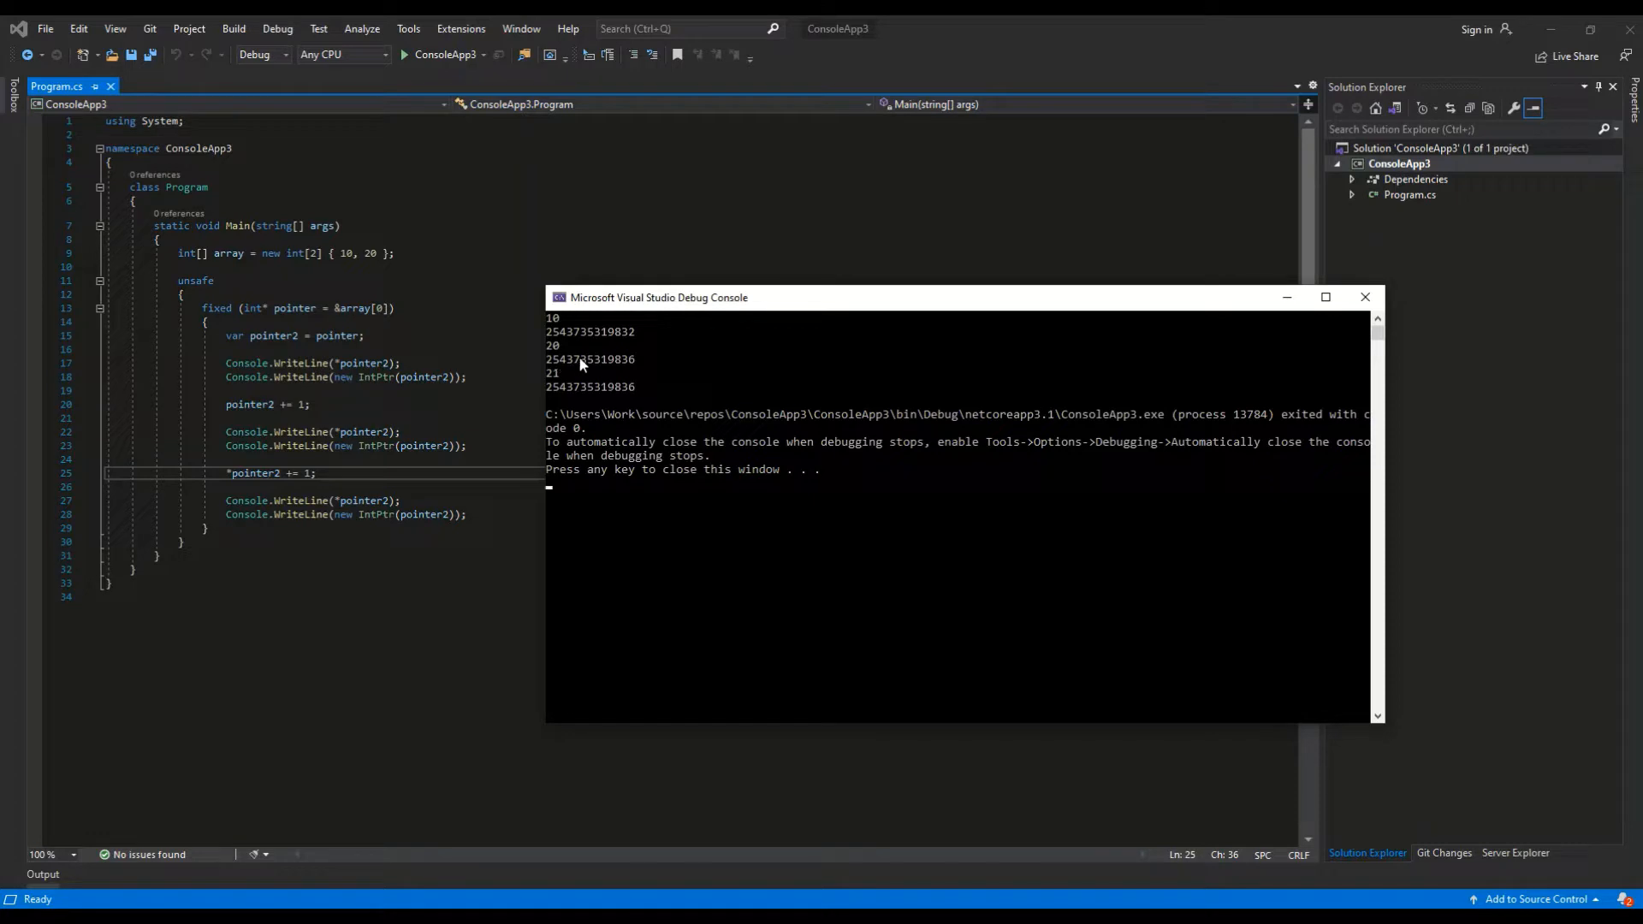
pyautogui.moveTo(632, 370)
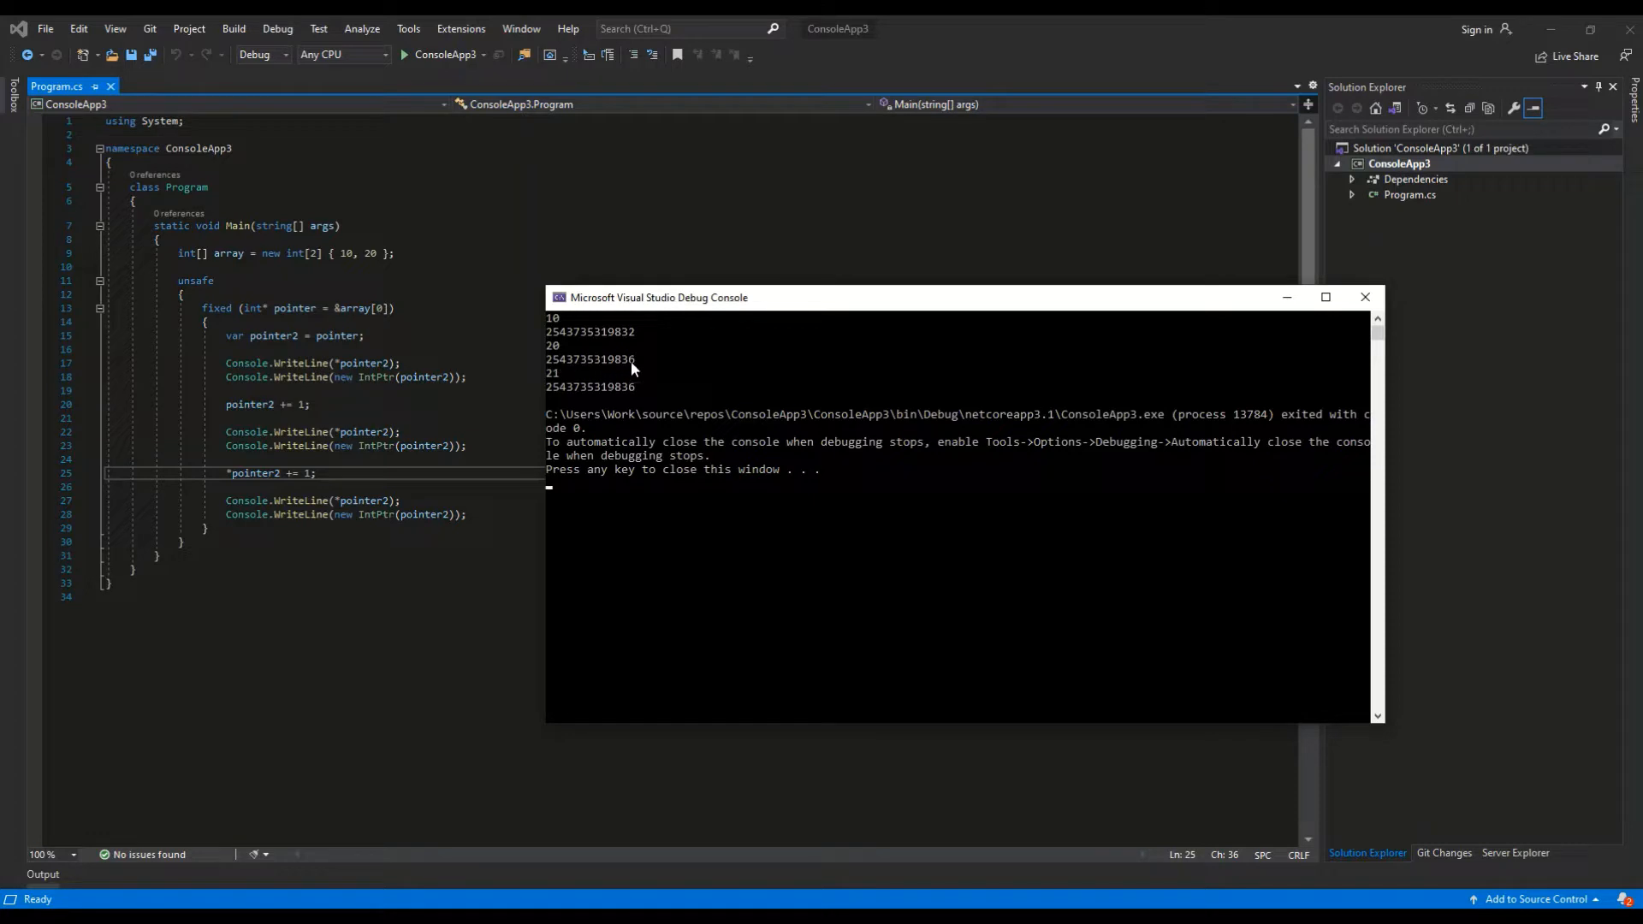
pyautogui.moveTo(634, 339)
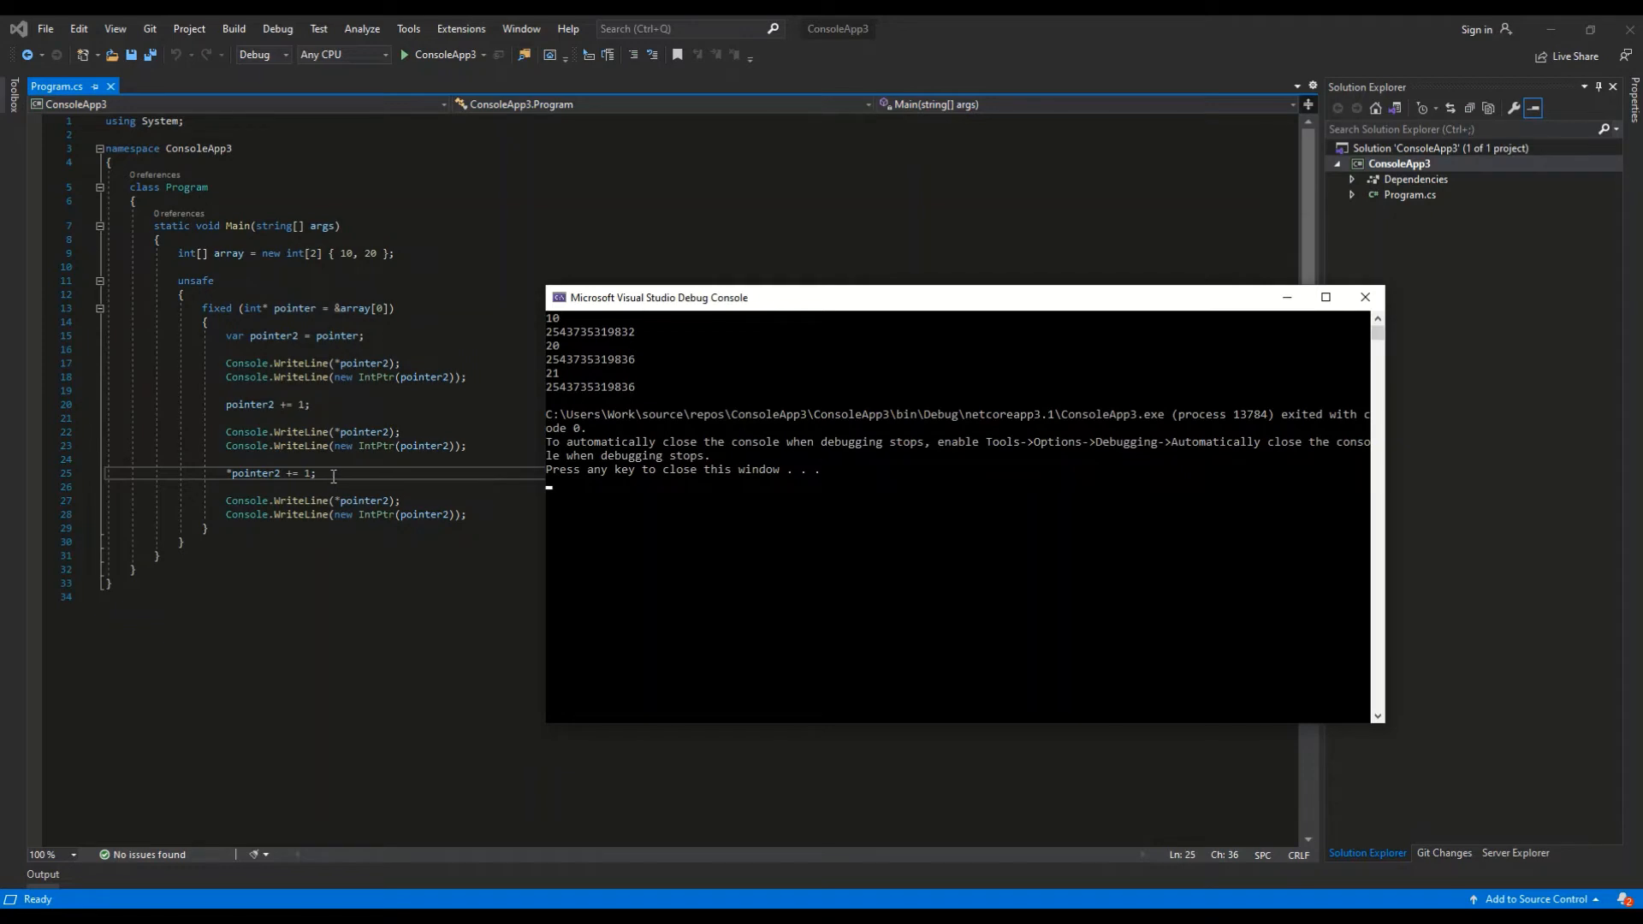
pyautogui.moveTo(558, 380)
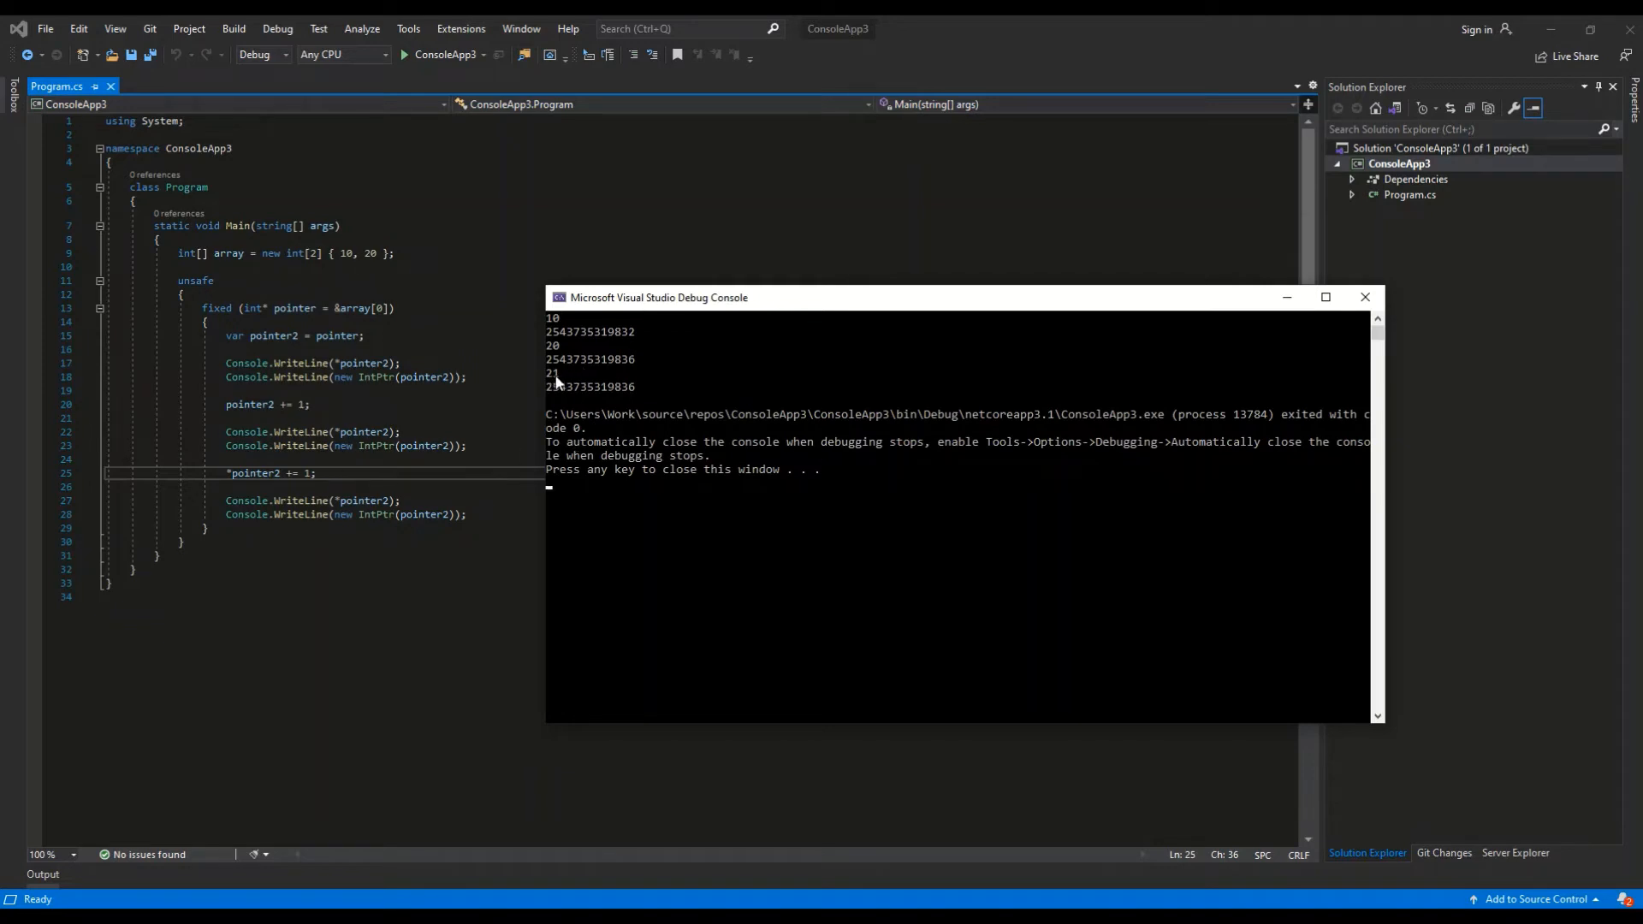
pyautogui.moveTo(577, 390)
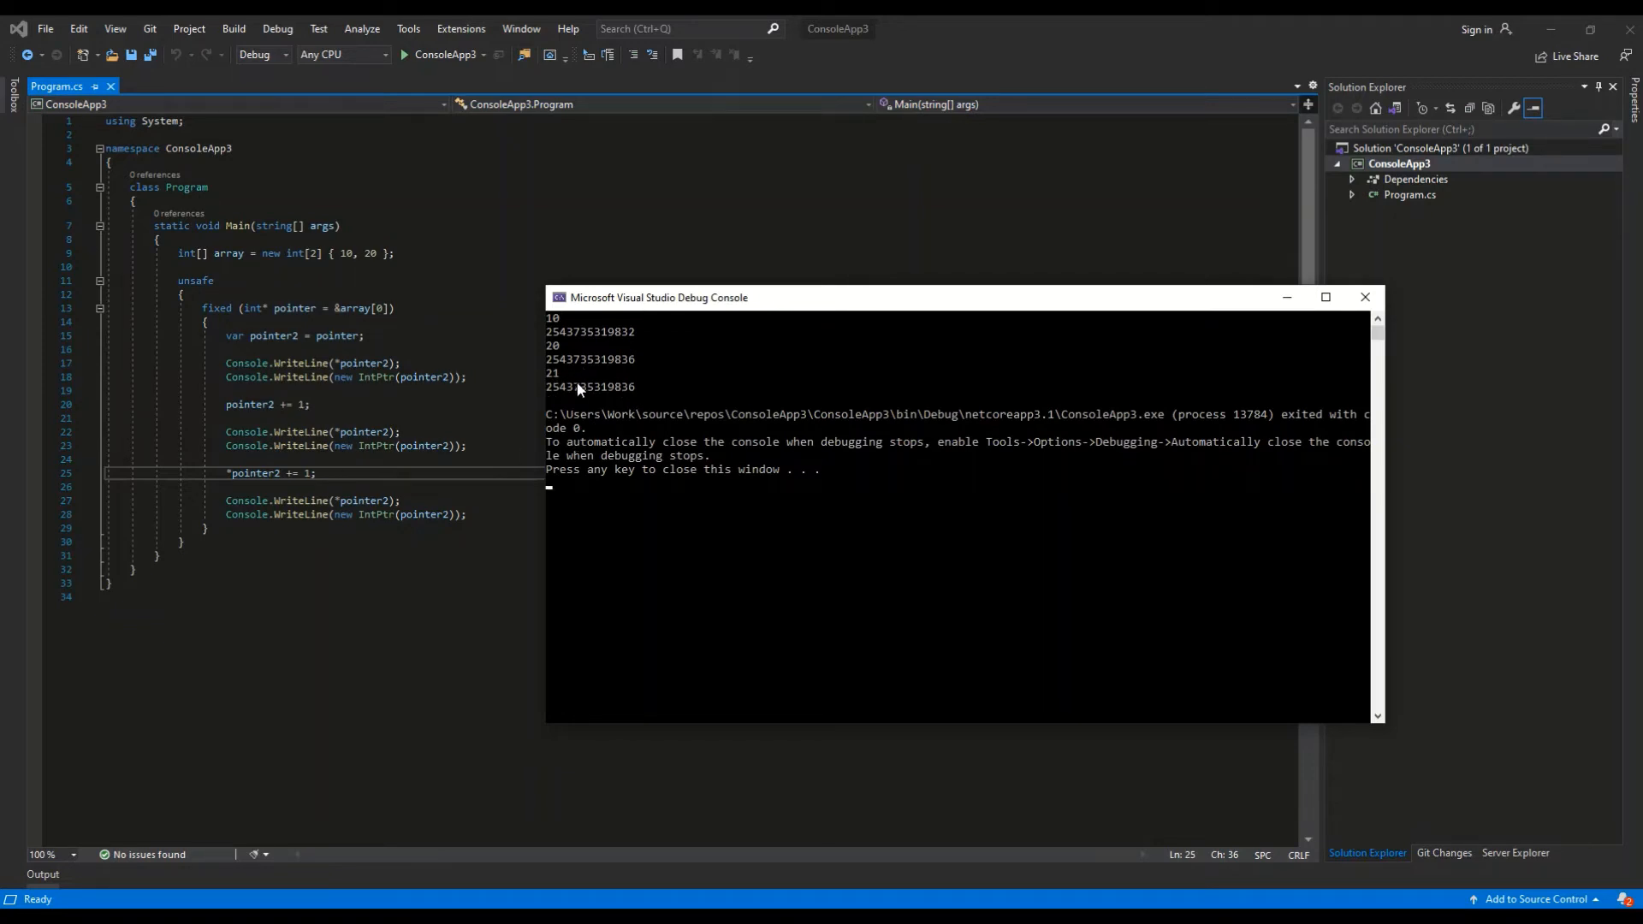
pyautogui.moveTo(633, 400)
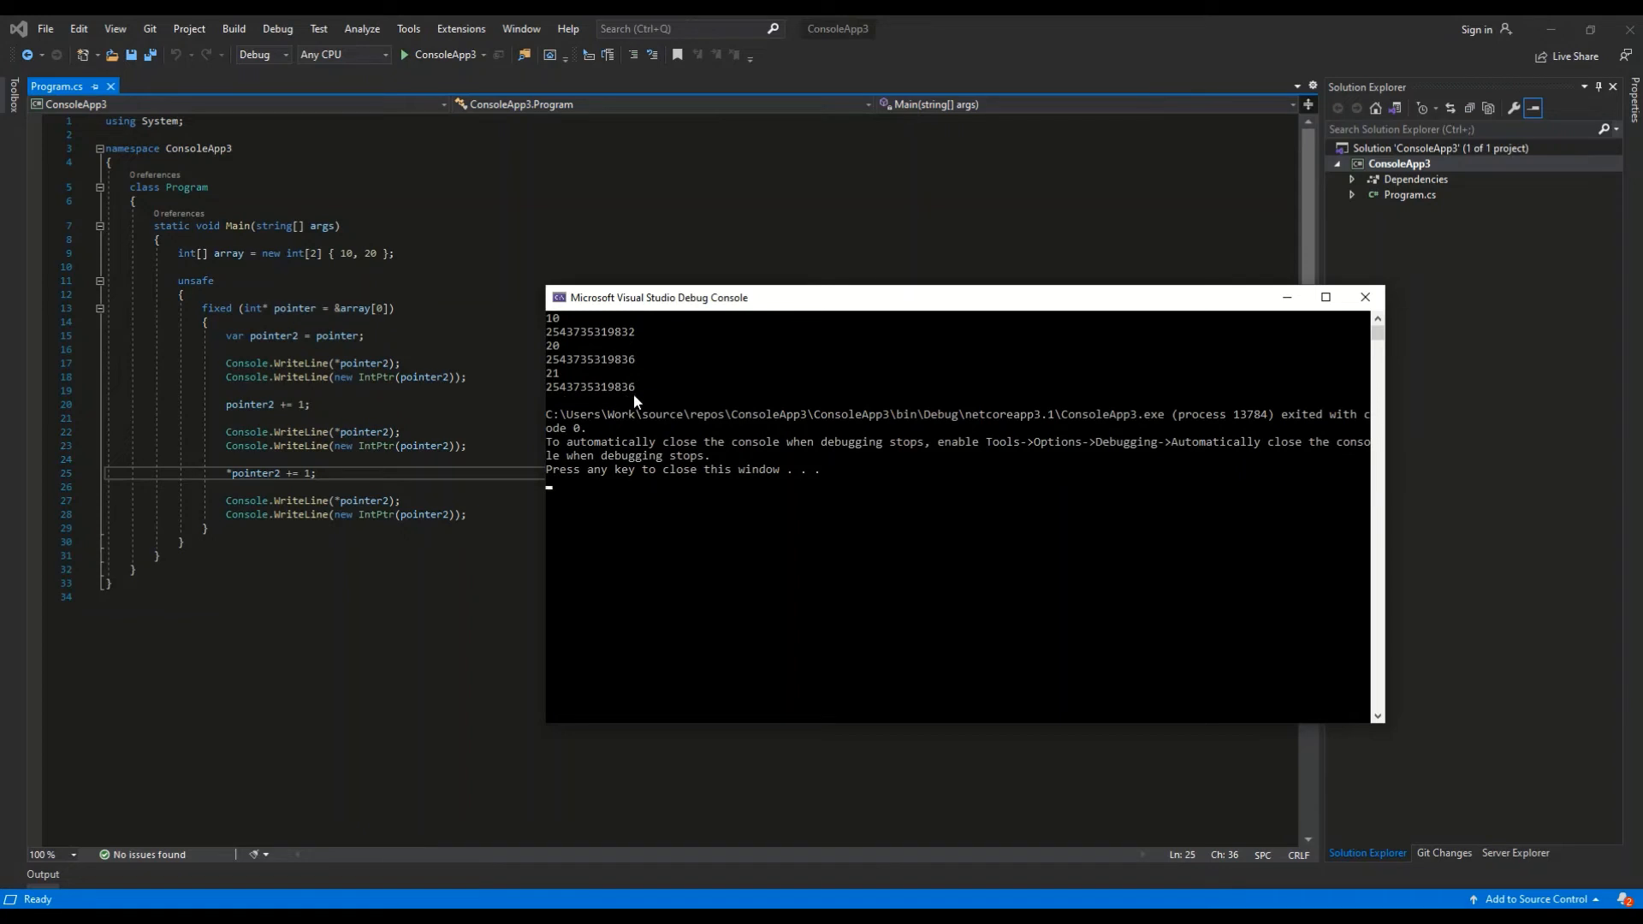